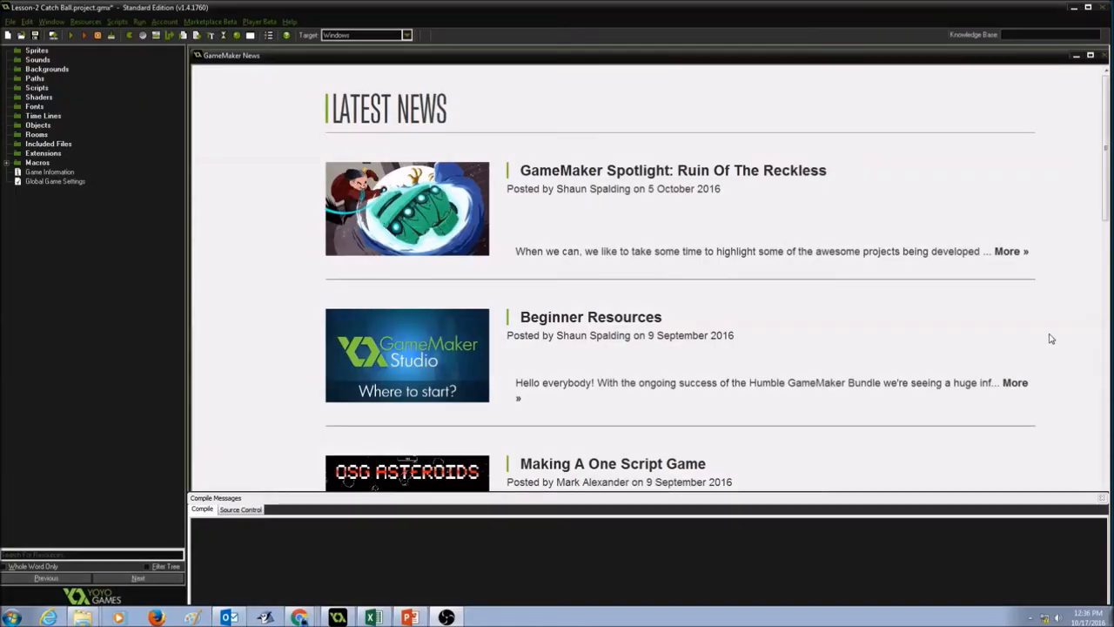
mouse_move(1030, 70)
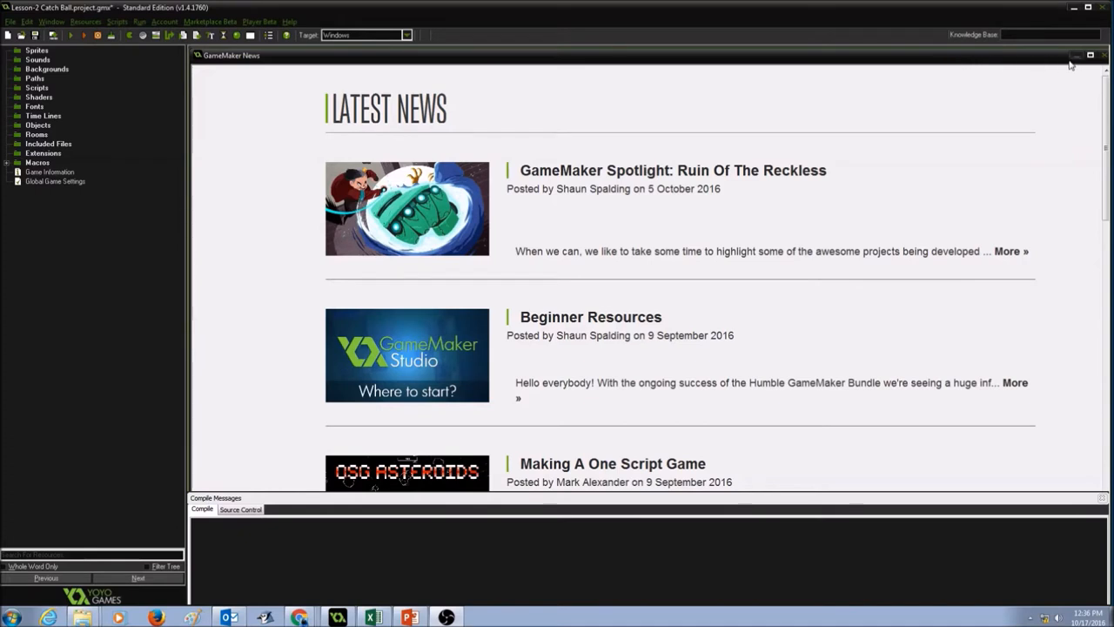
Close the GameMaker News page to reveal the empty Lesson-2 Catch Ball workspace
click(1104, 56)
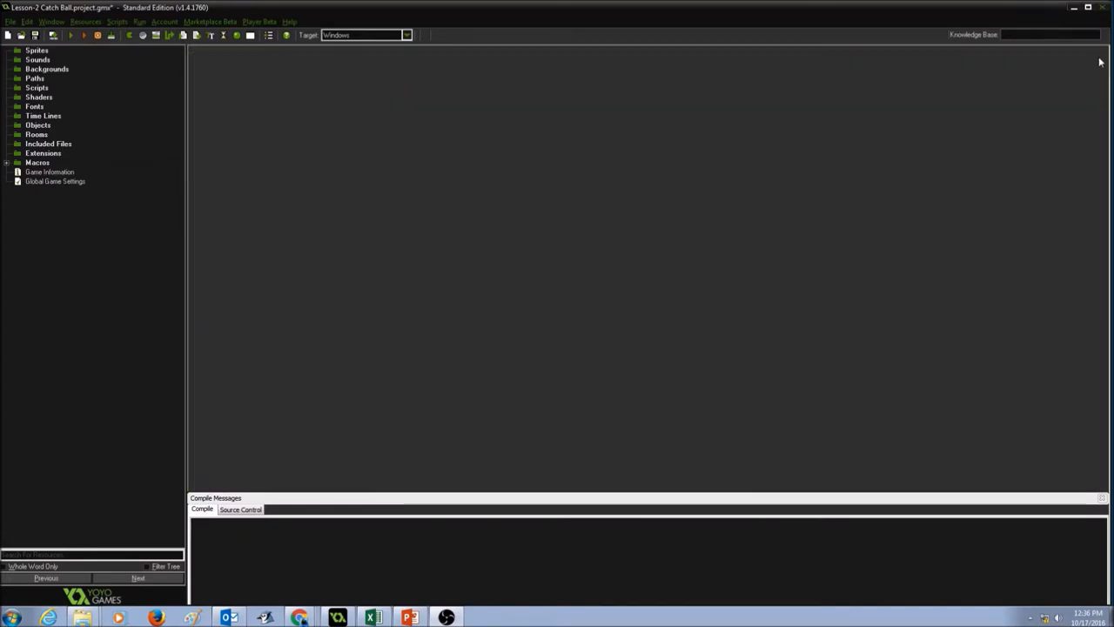
mouse_move(368, 505)
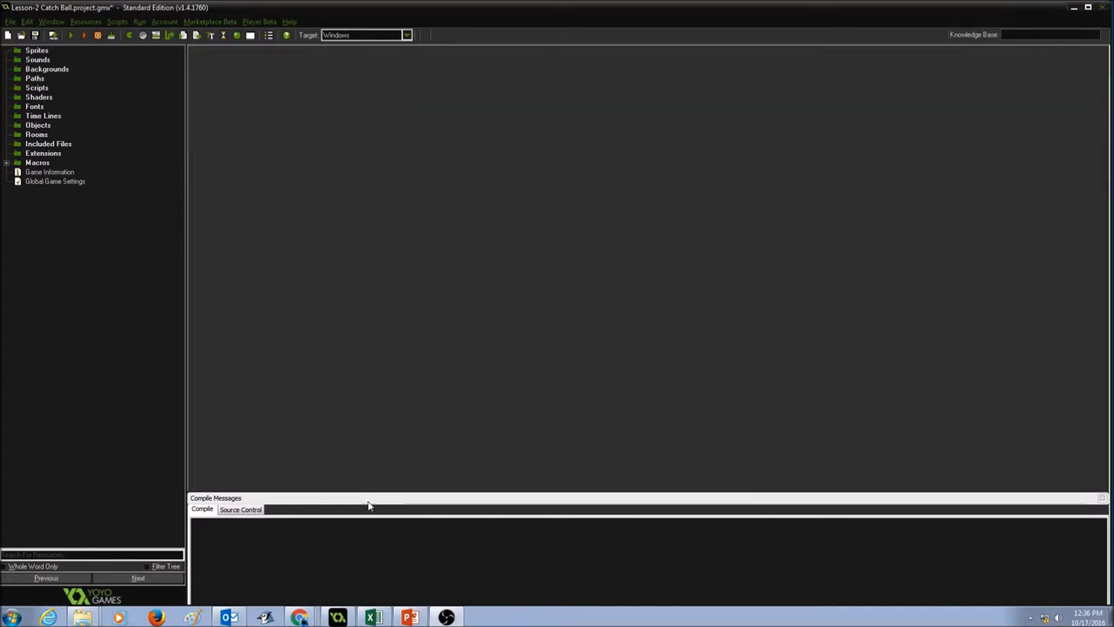
mouse_move(394, 395)
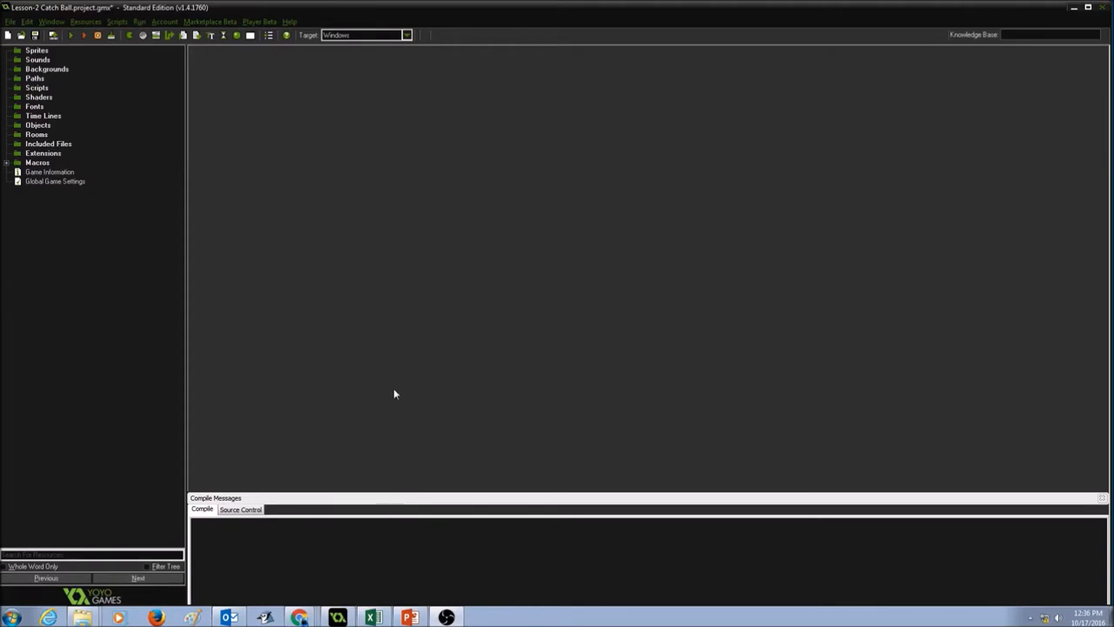
mouse_move(377, 326)
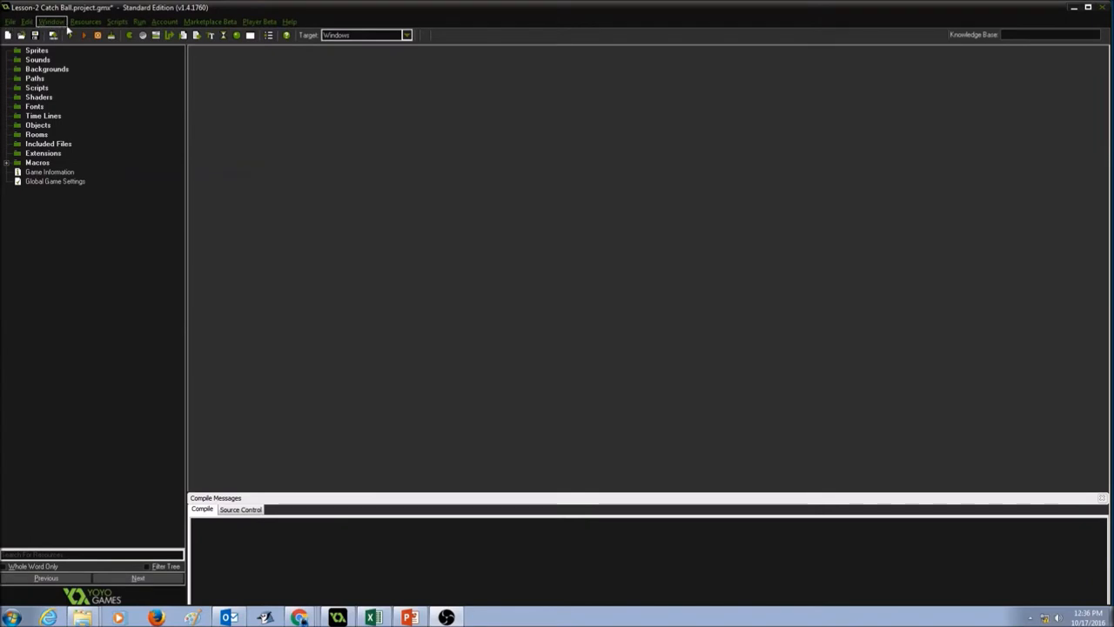
Create a sprite from the Resources menu and enter sprWall as its name
click(85, 21)
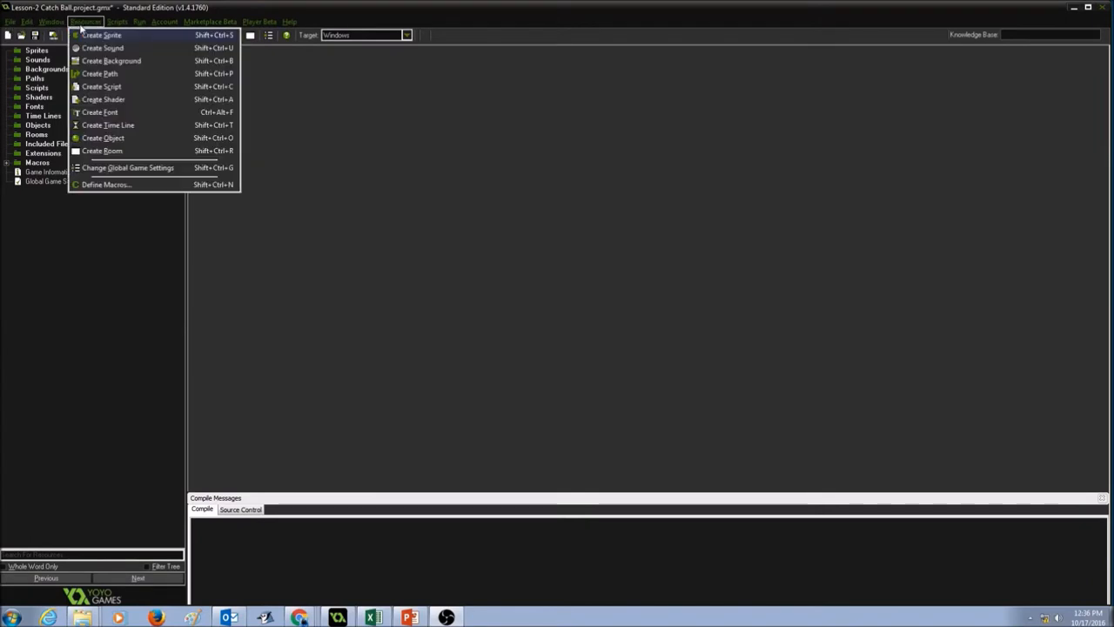
click(102, 34)
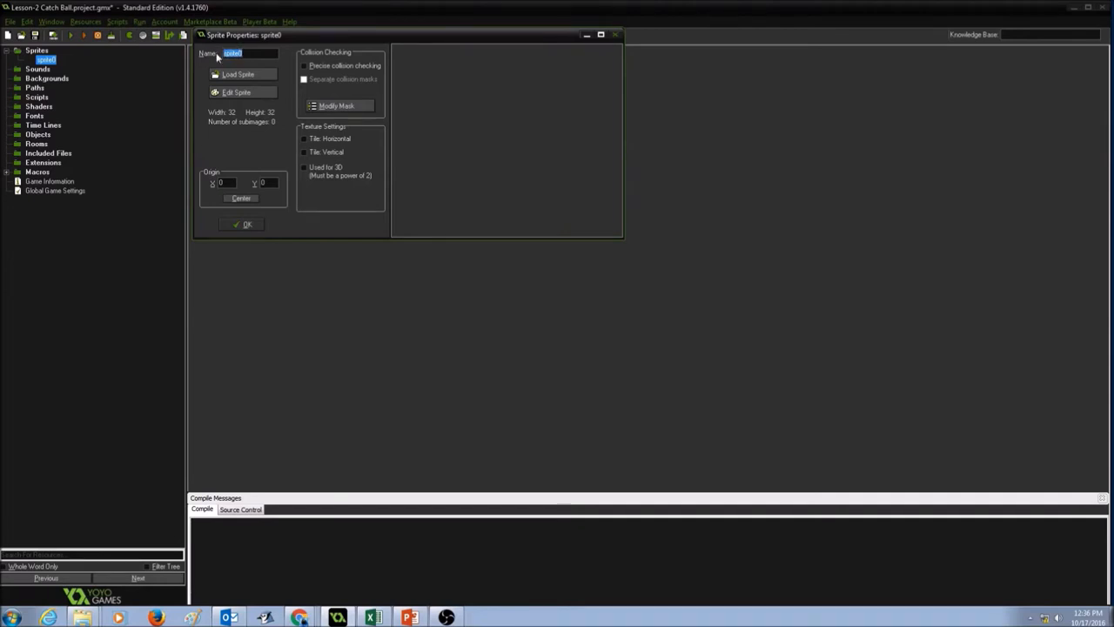
text(sprWall)
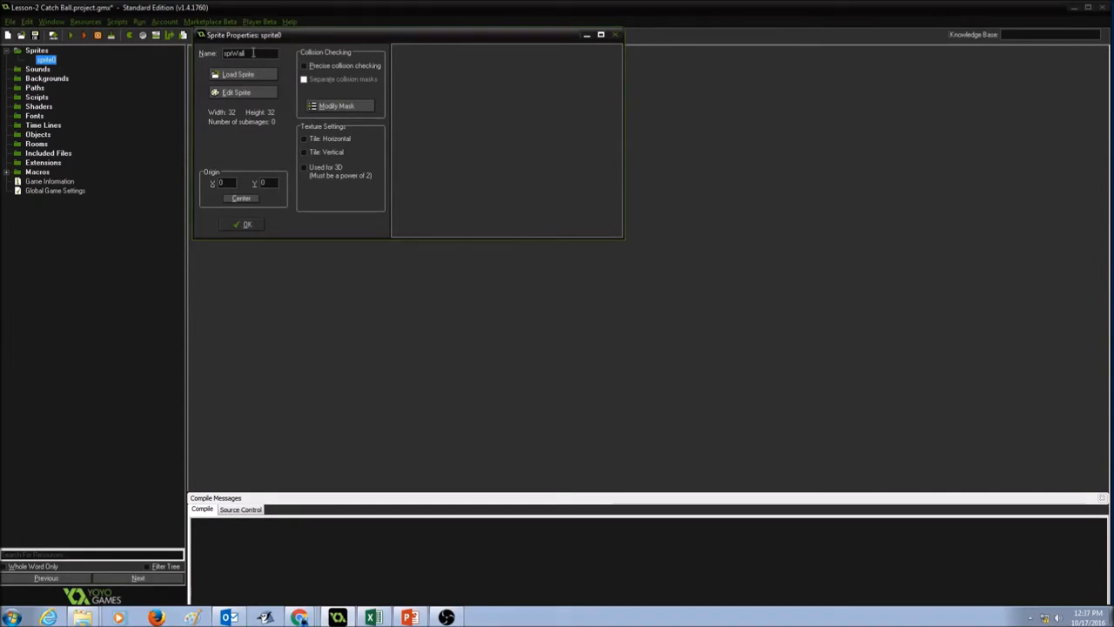
triple_click(248, 53)
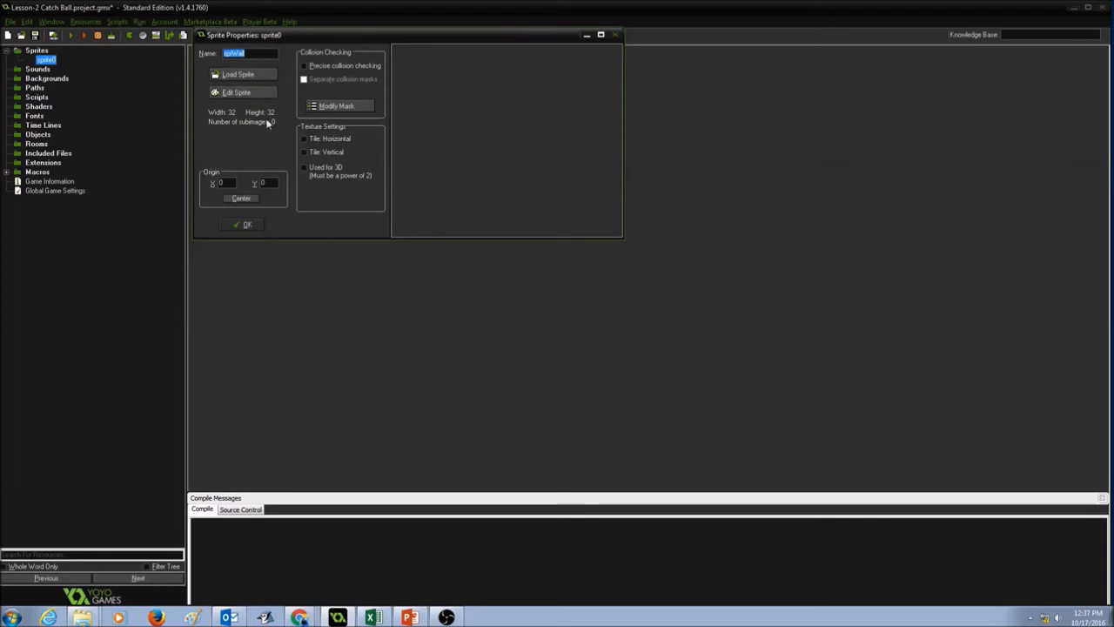
Open sprWall's sprite editor and add a new blank 32x32 image
click(237, 92)
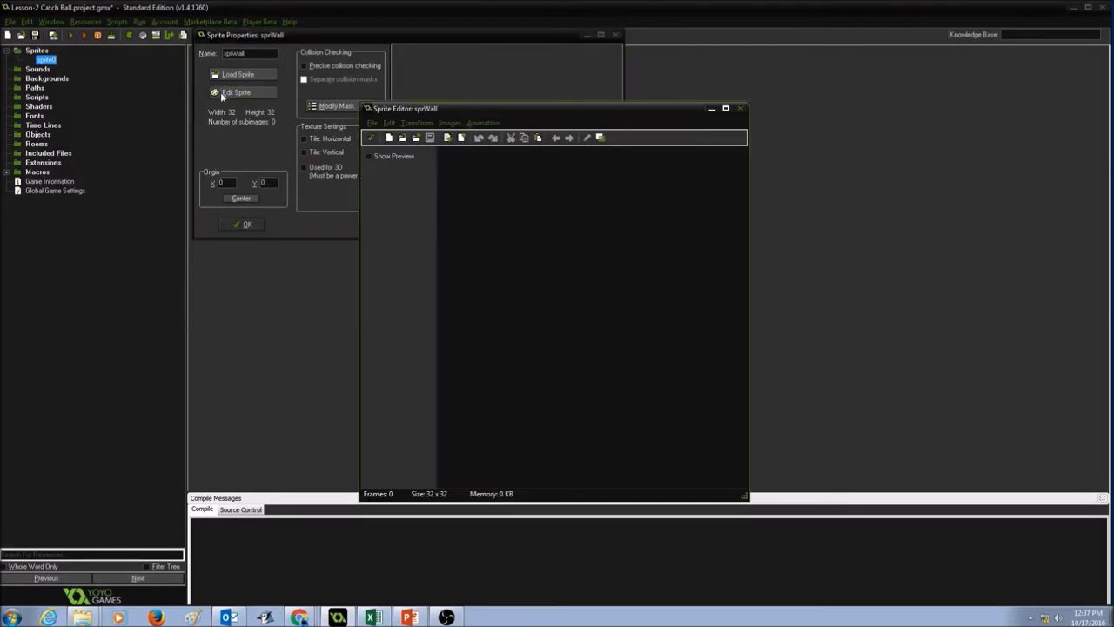
mouse_move(561, 215)
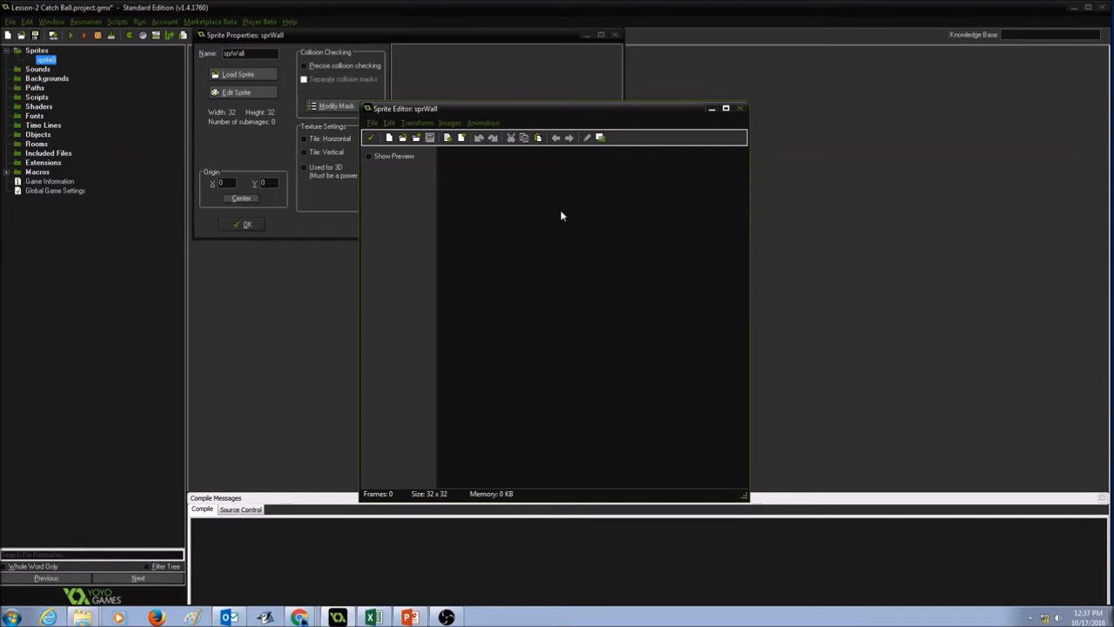
click(372, 122)
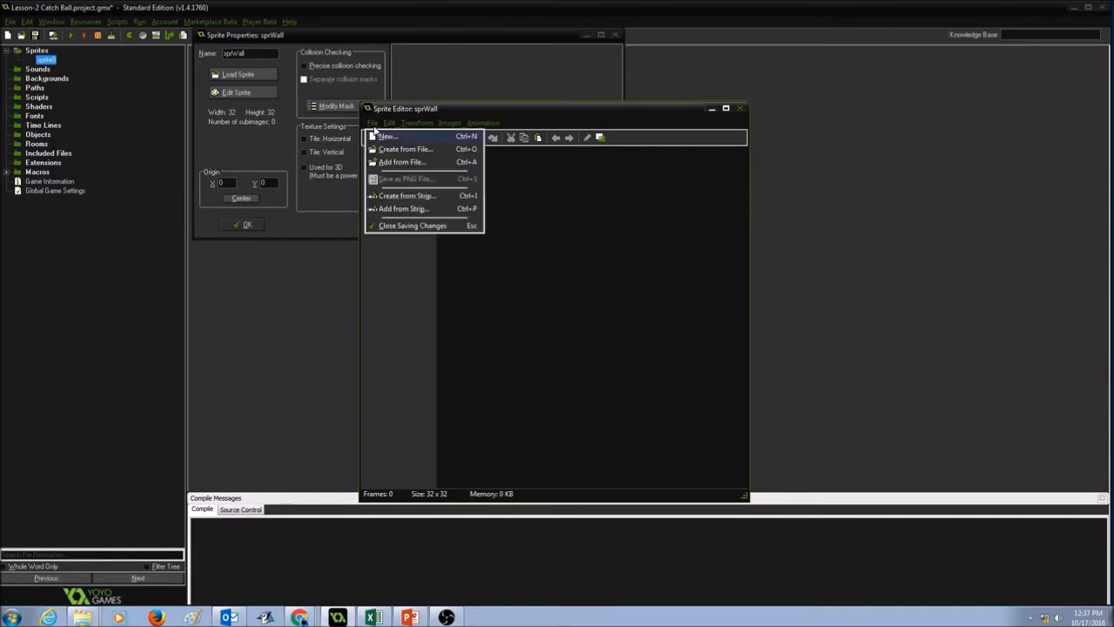
click(386, 135)
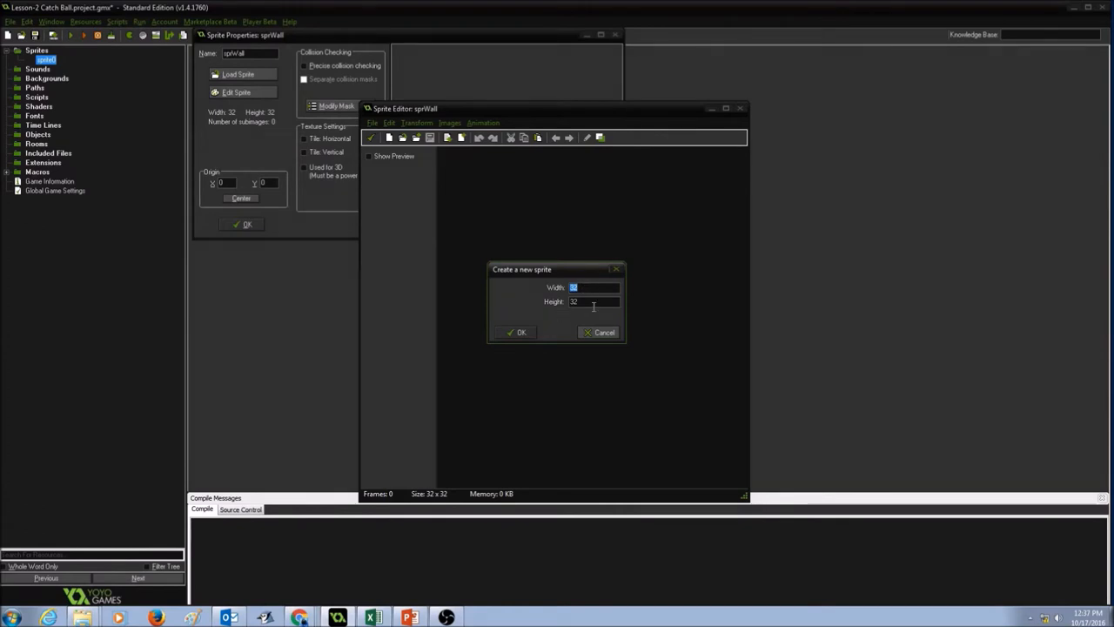
click(516, 332)
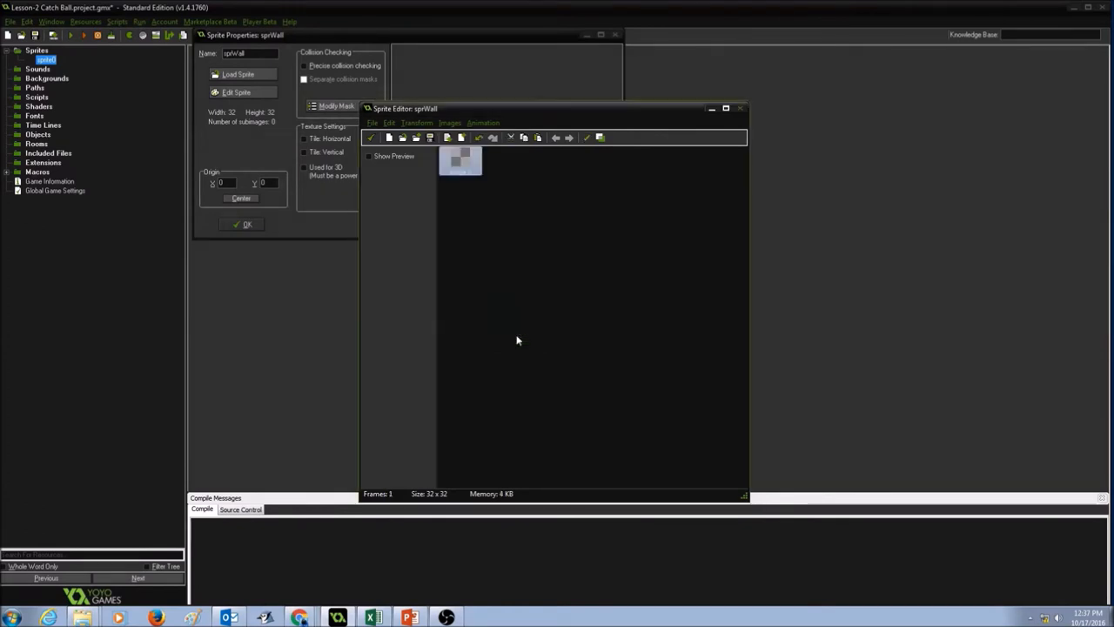
mouse_move(623, 233)
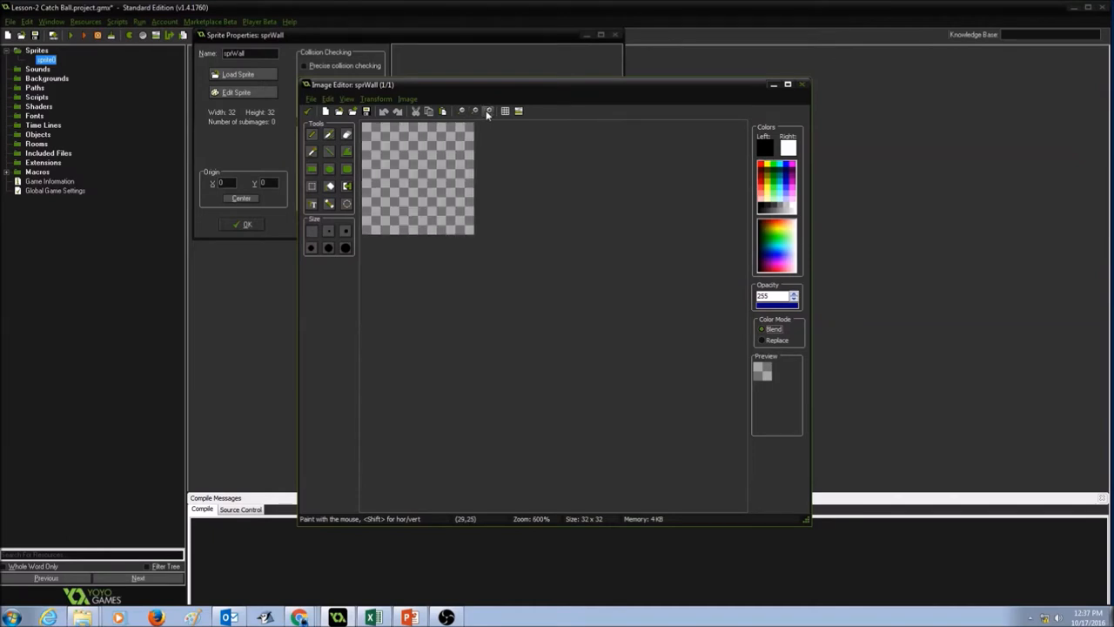
Zoom in, then flood-fill the 32x32 sprWall frame with red
click(488, 111)
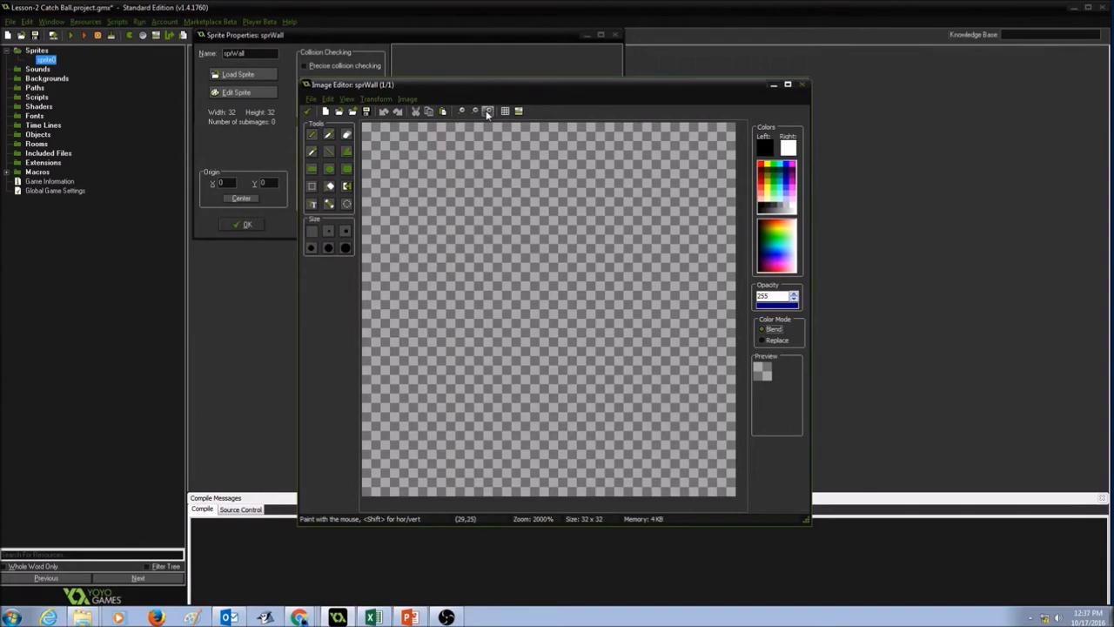
mouse_move(376, 350)
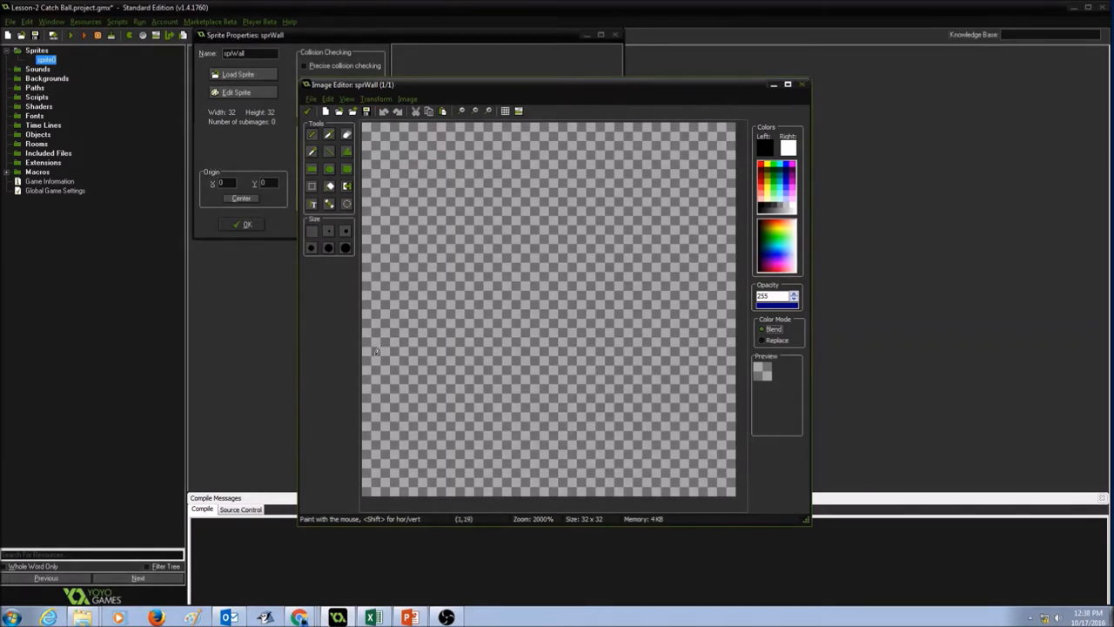
mouse_move(676, 233)
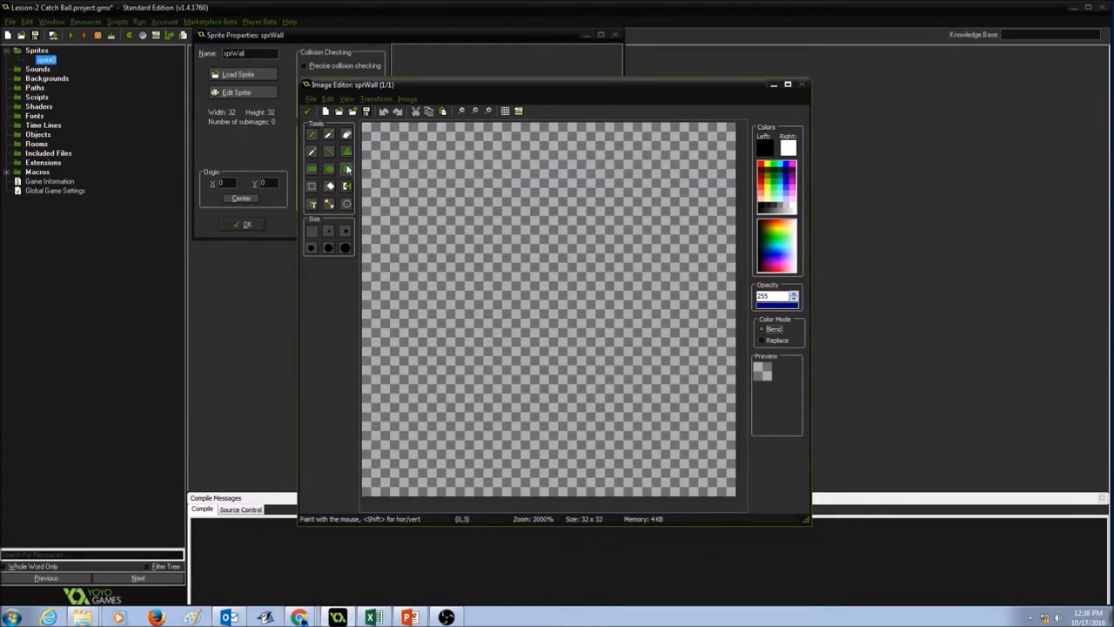
click(329, 185)
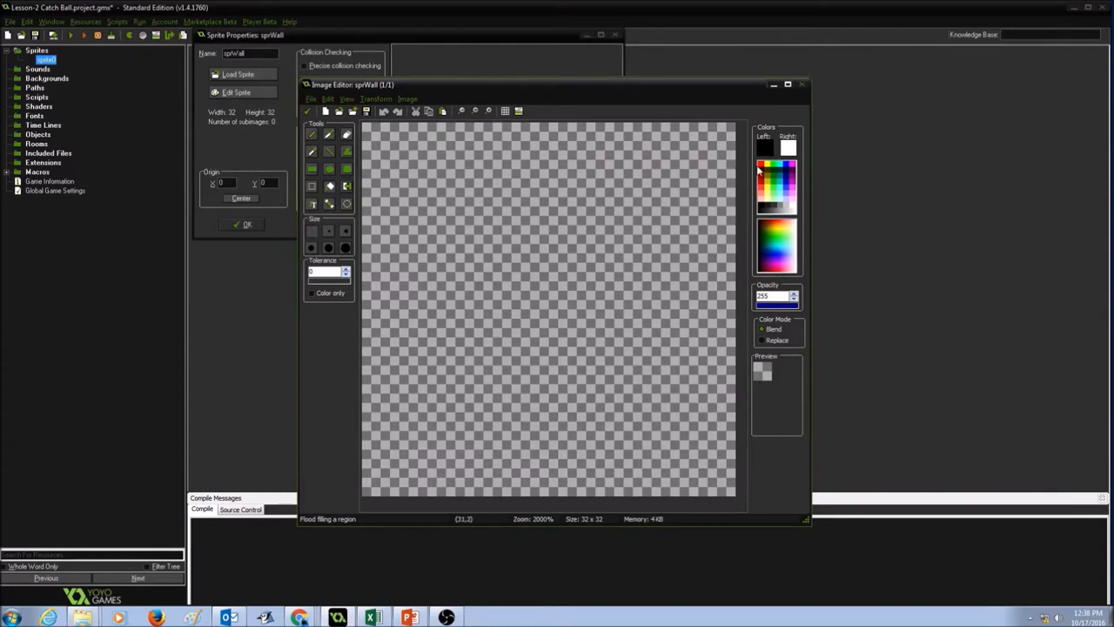
click(764, 162)
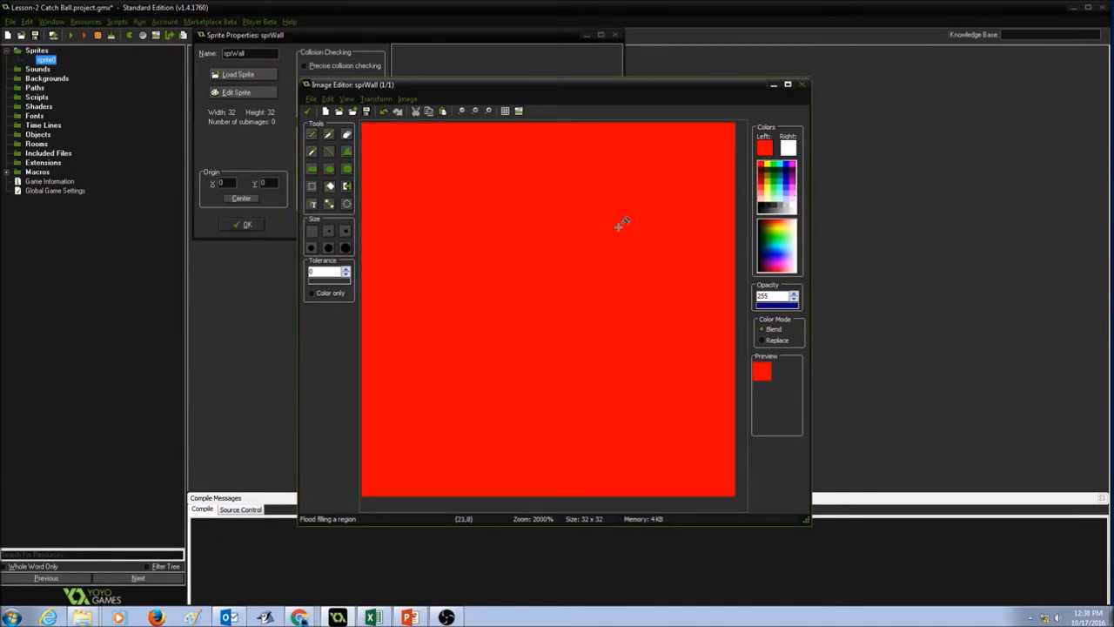
mouse_move(554, 99)
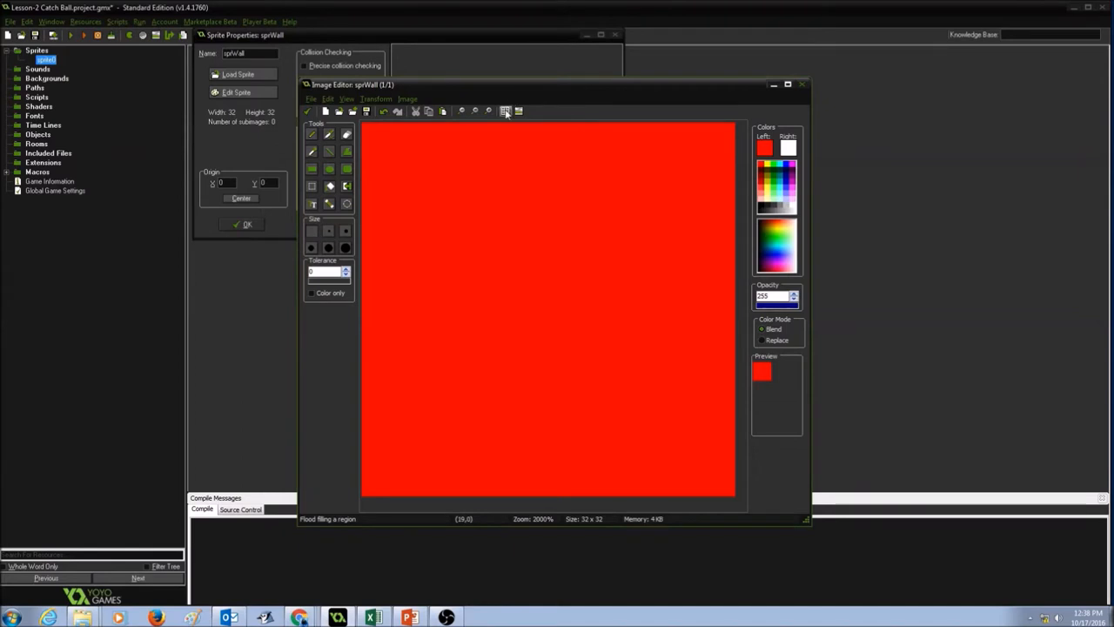
With the pixel grid on, draw four white horizontal lines from top to bottom
click(505, 110)
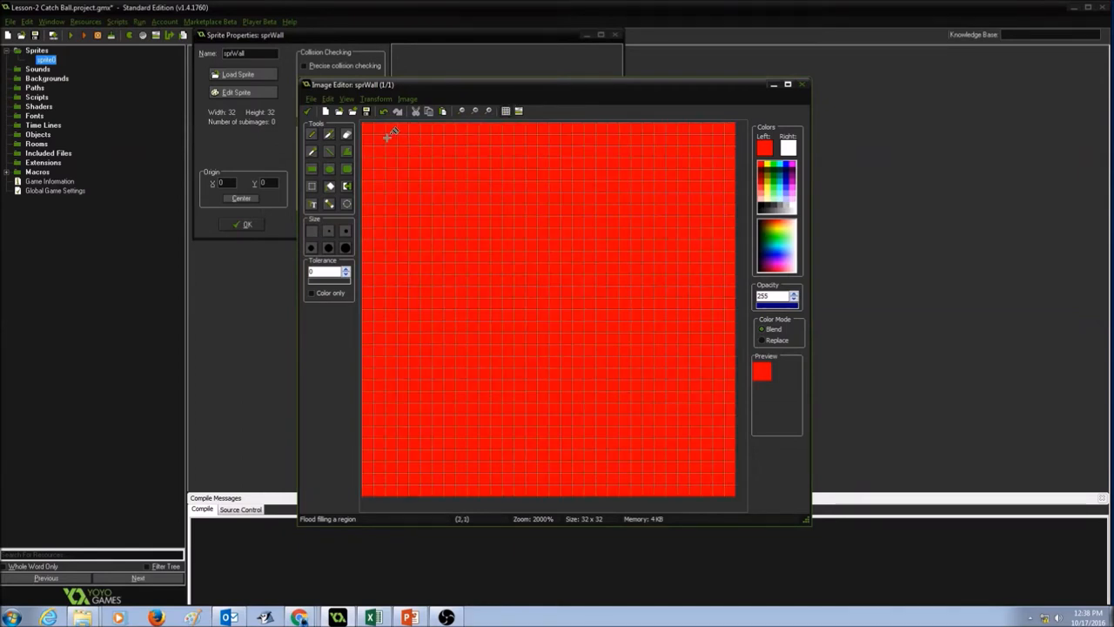
mouse_move(574, 122)
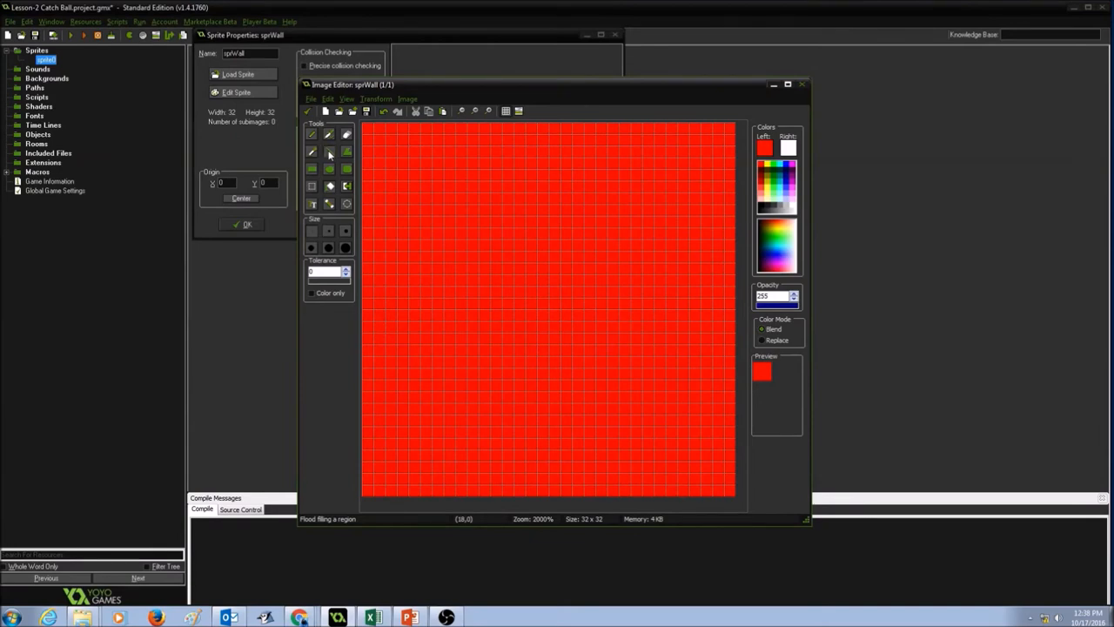
click(328, 152)
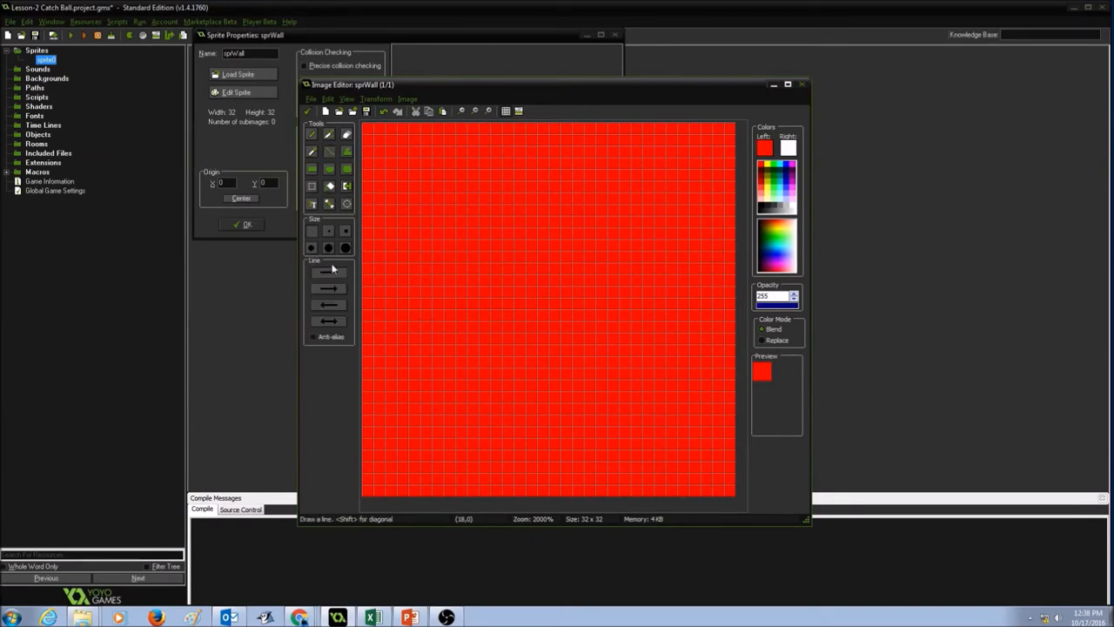
mouse_move(729, 145)
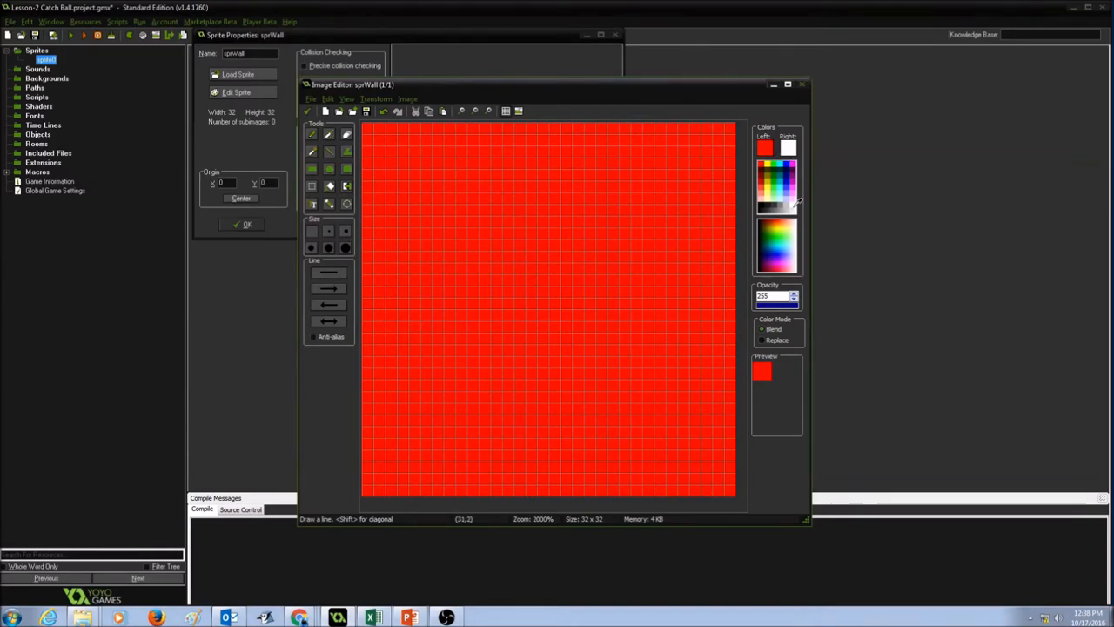
click(765, 147)
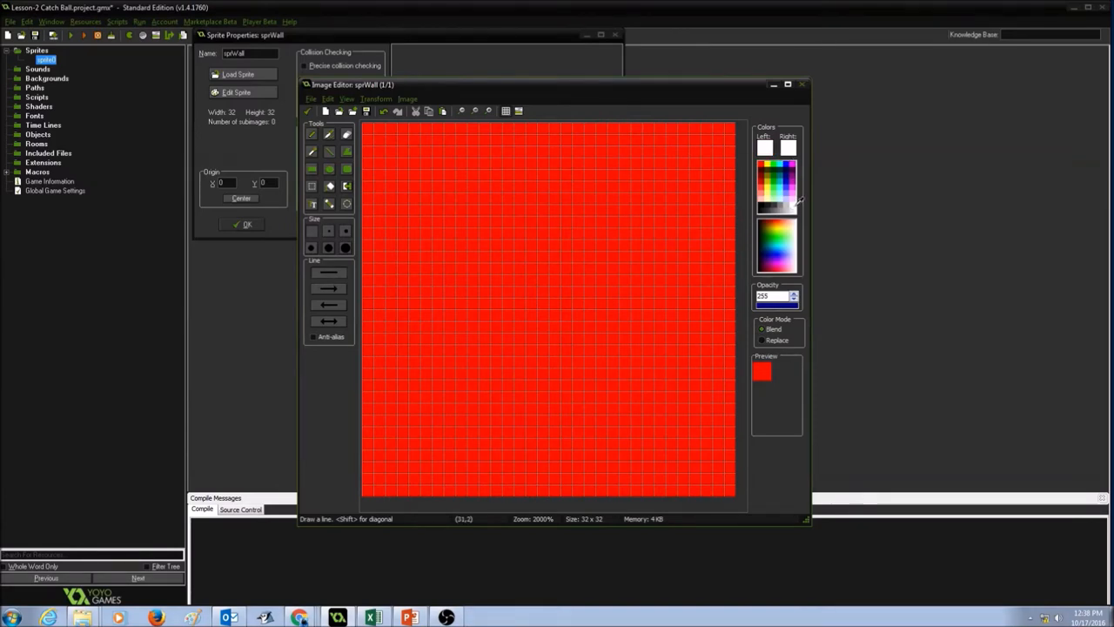
drag(366, 129, 522, 140)
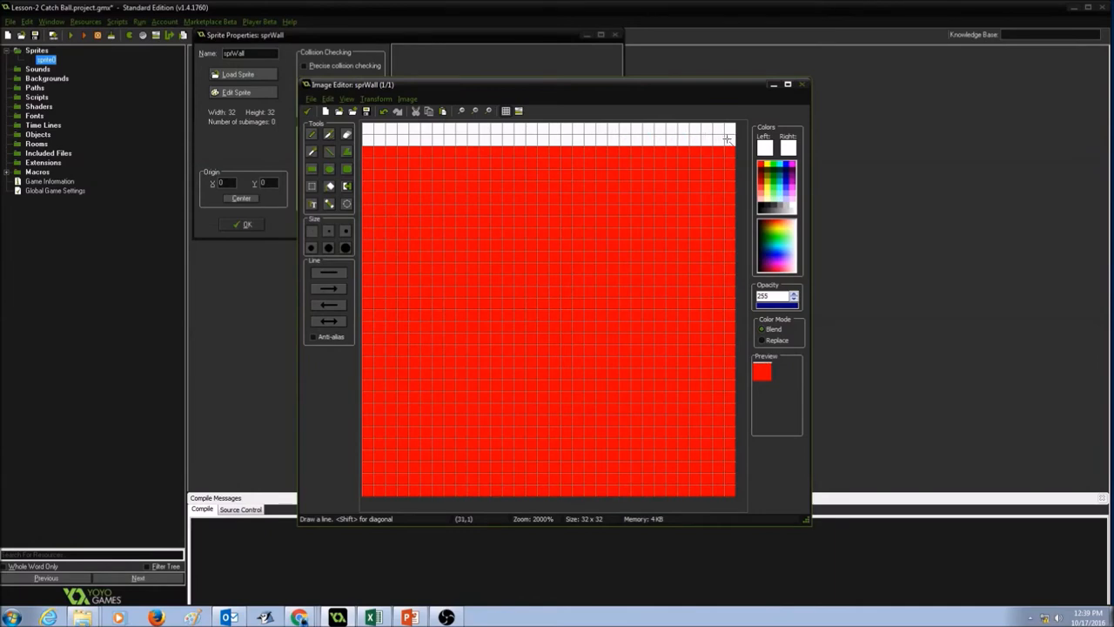
mouse_move(409, 228)
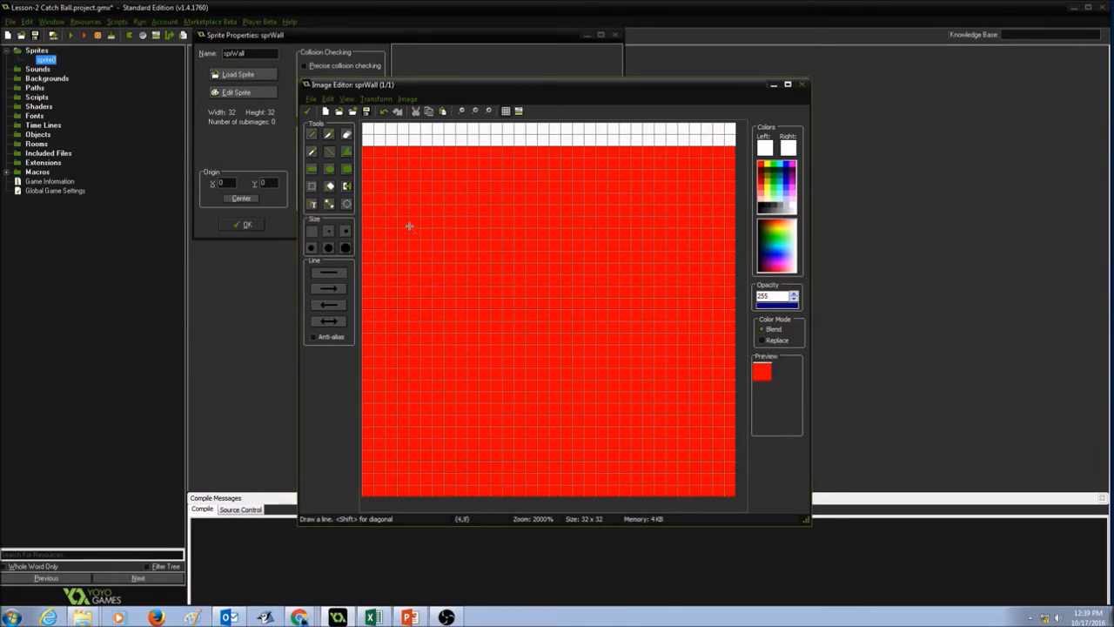
drag(366, 222, 697, 222)
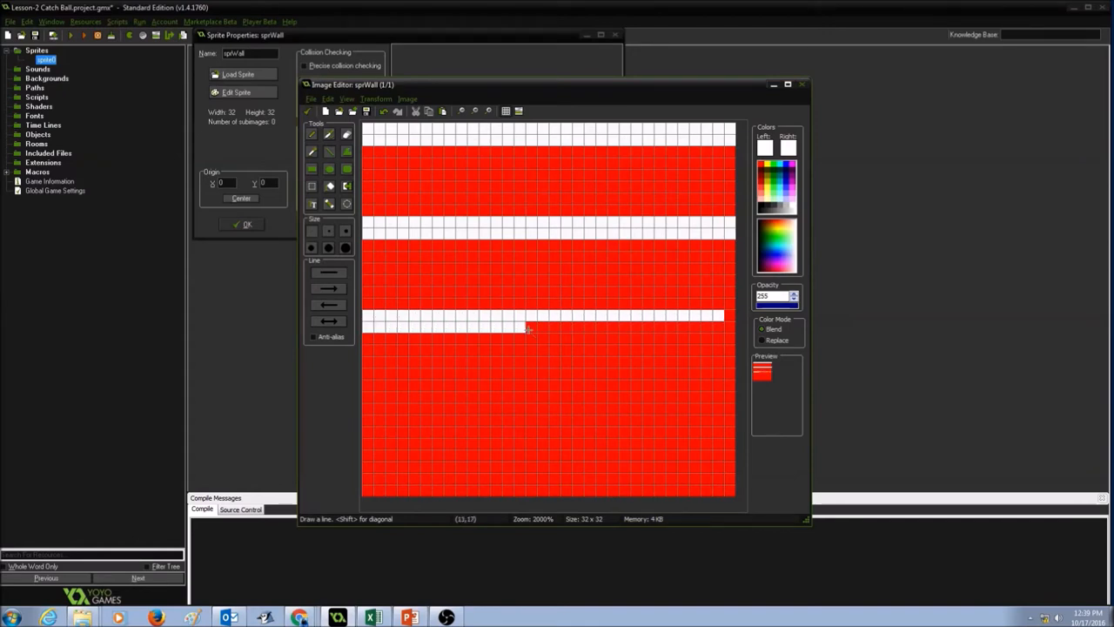
drag(529, 316, 734, 316)
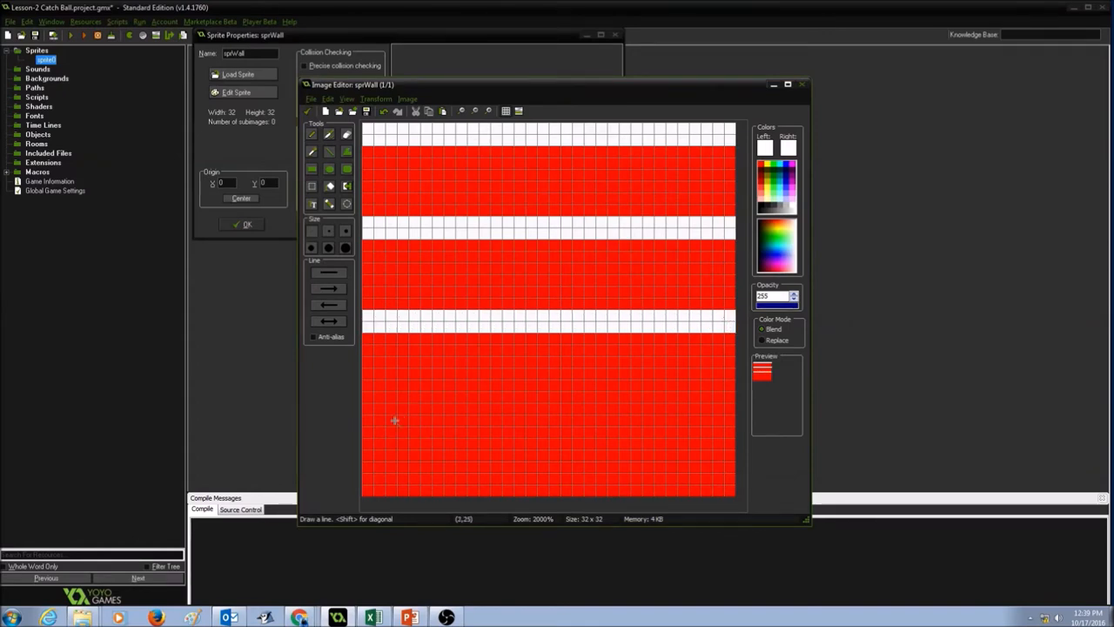
drag(364, 409, 590, 409)
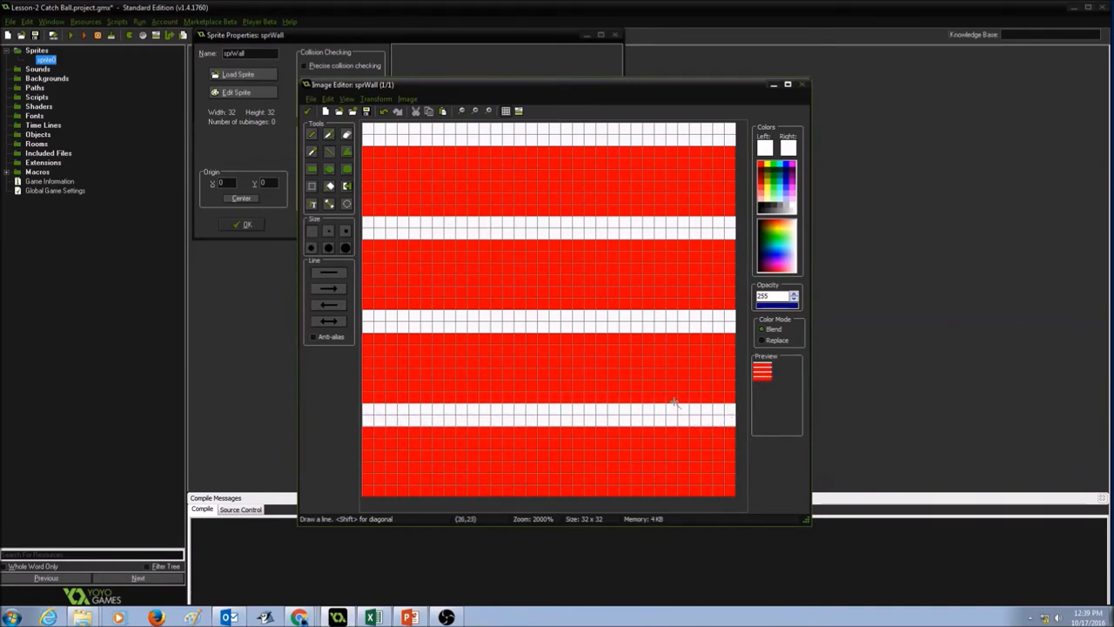
mouse_move(912, 329)
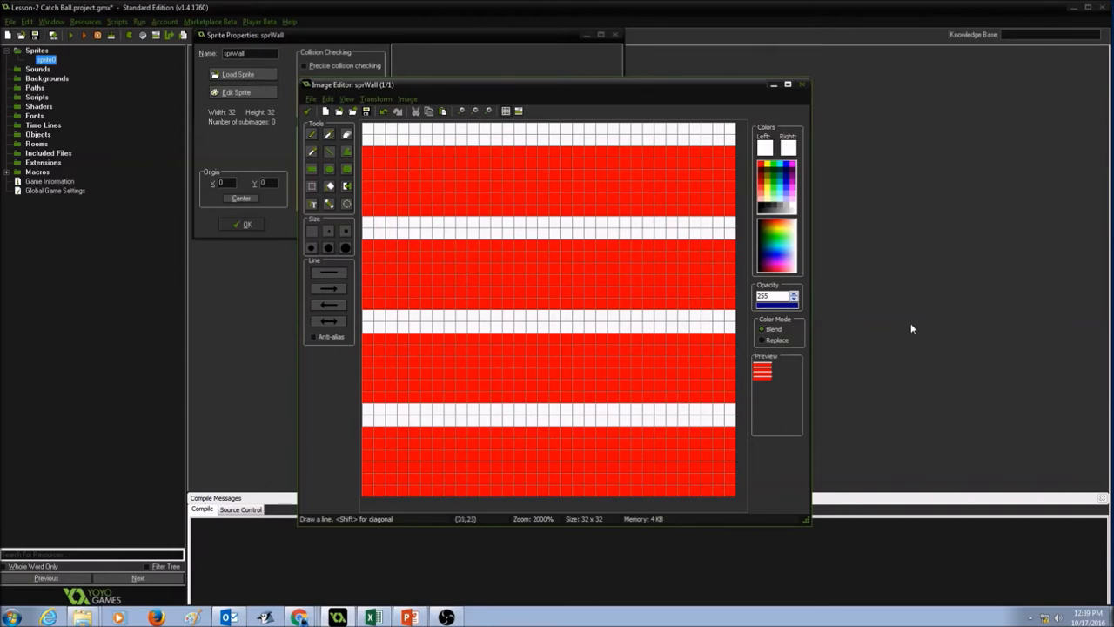
mouse_move(425, 152)
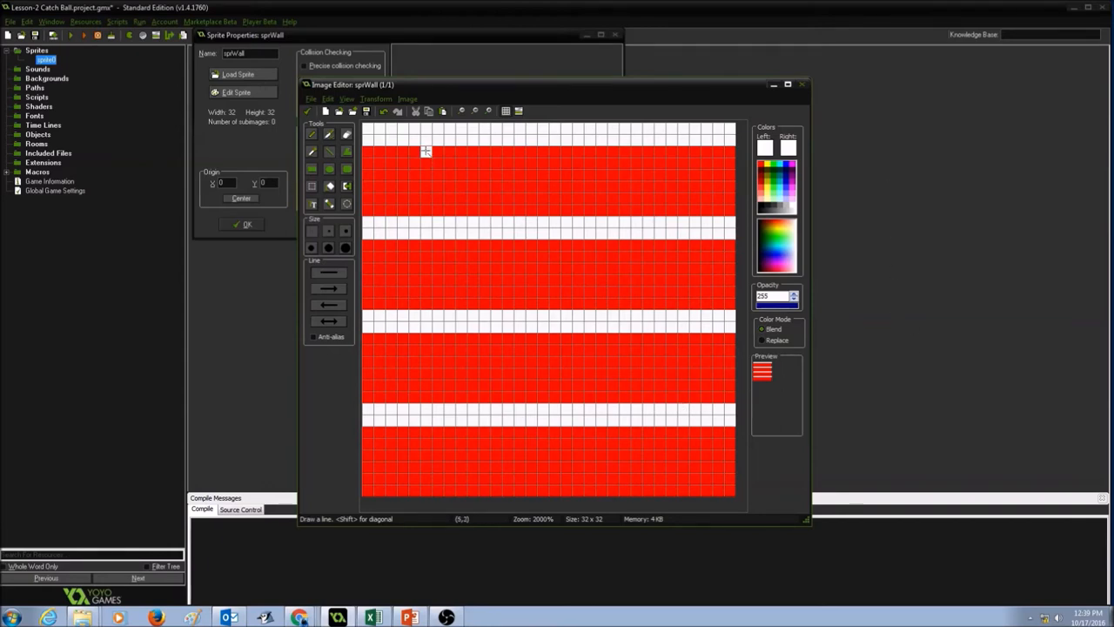
Draw two short vertical white joints in the top row of sprWall
drag(426, 148, 426, 213)
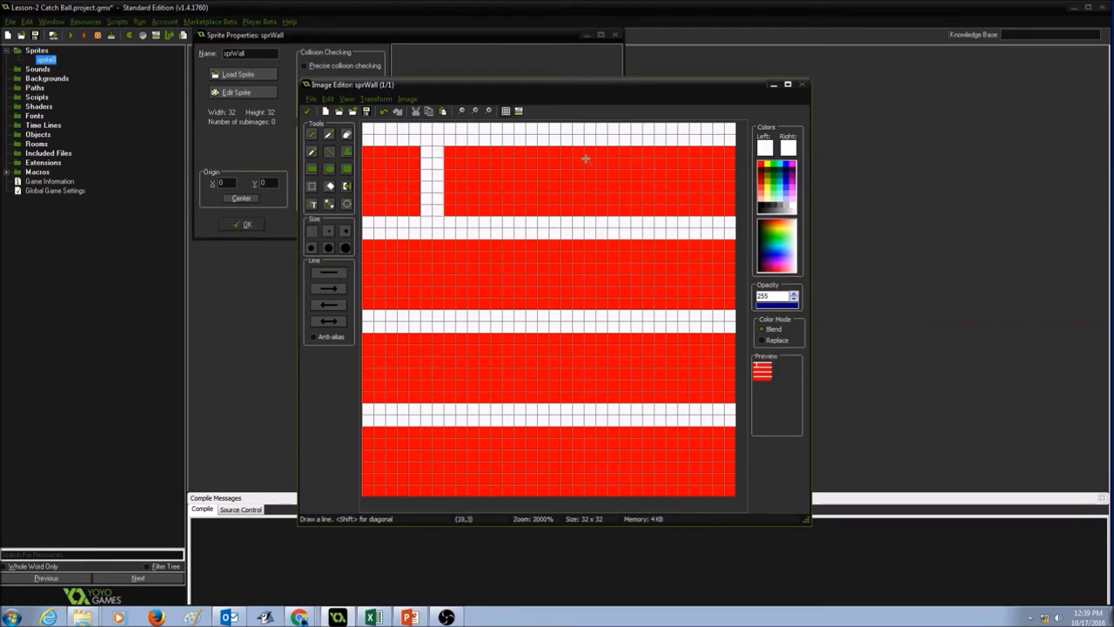
drag(583, 152, 583, 218)
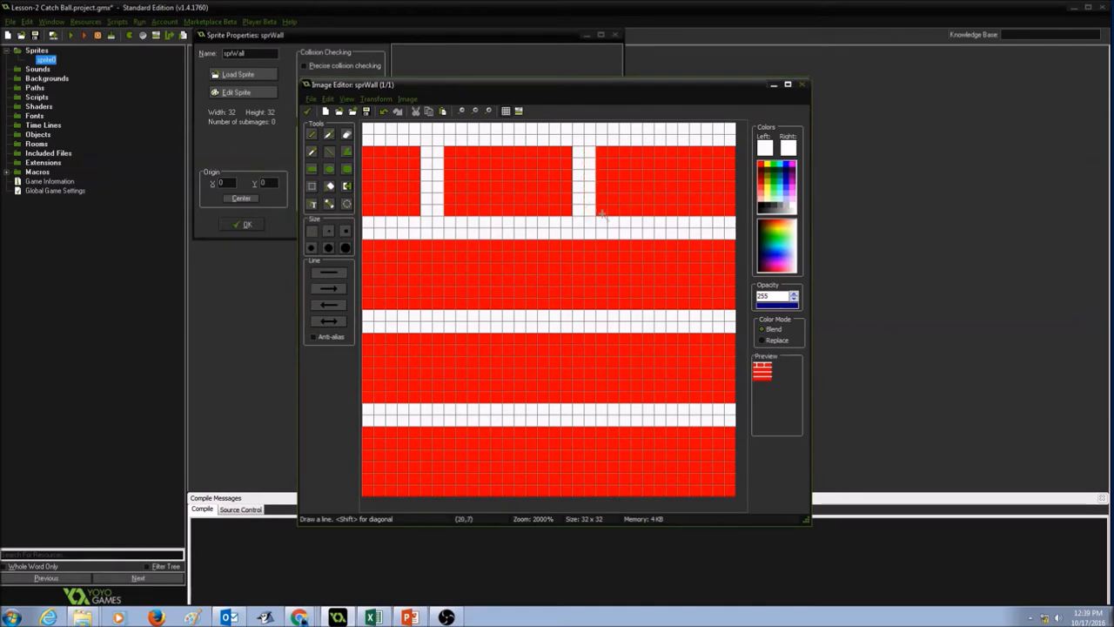
mouse_move(720, 151)
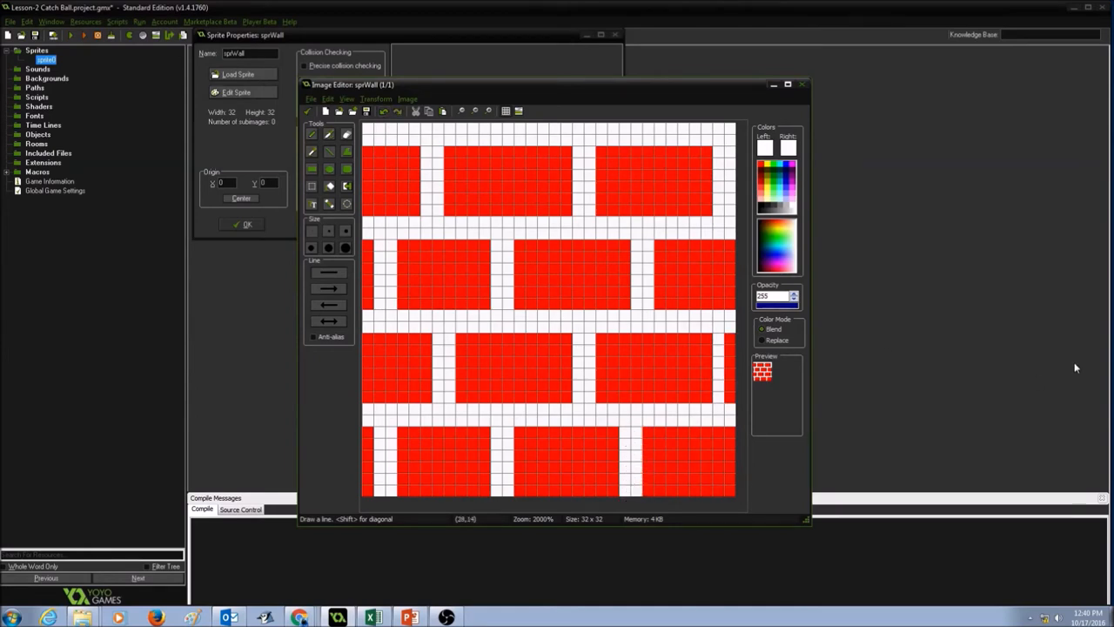
mouse_move(734, 46)
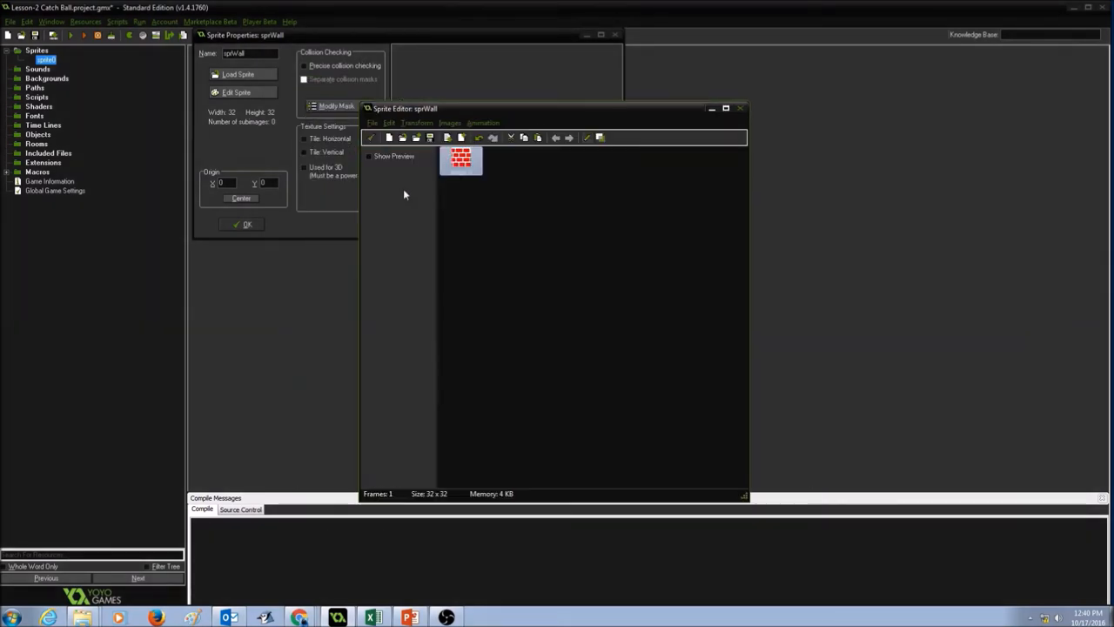
mouse_move(371, 145)
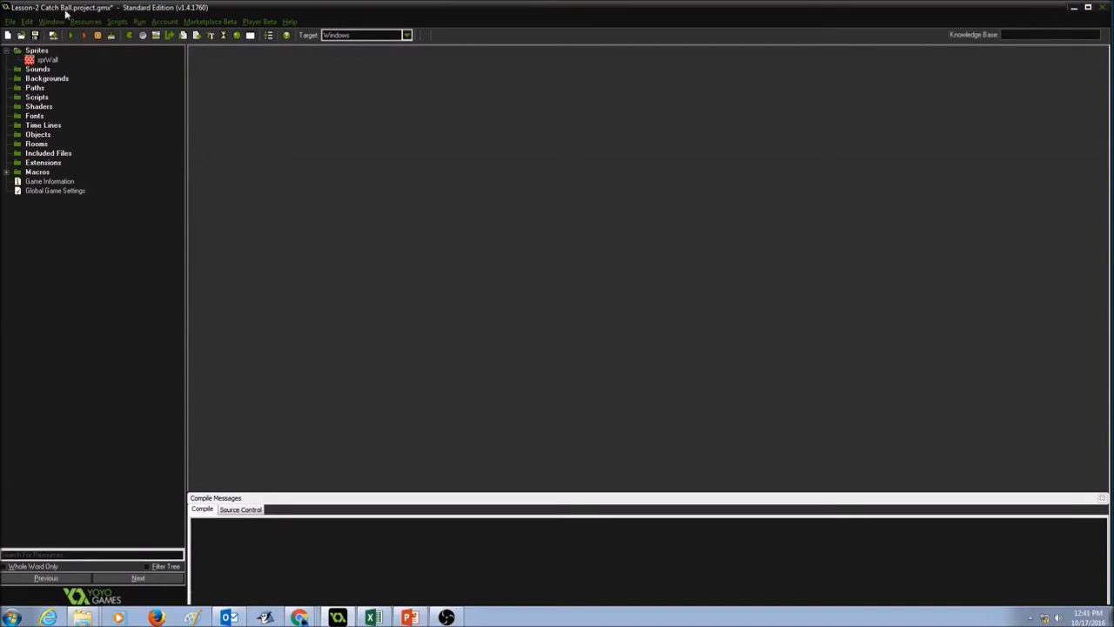
Create a second sprite, name it sprYellowBall, and open its sprite editor
click(85, 21)
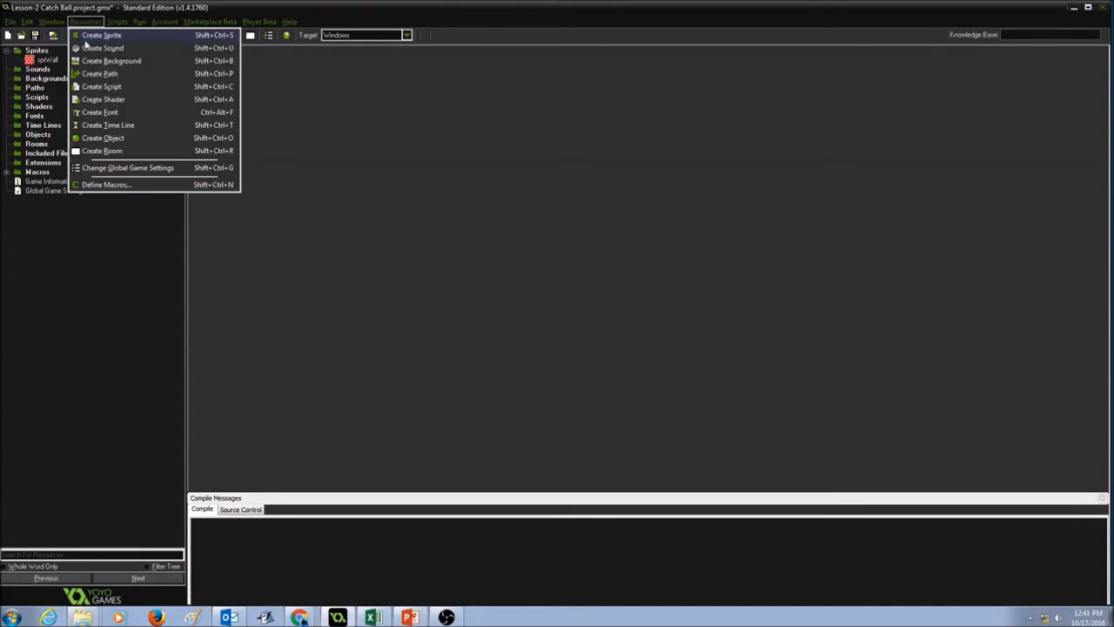
click(102, 35)
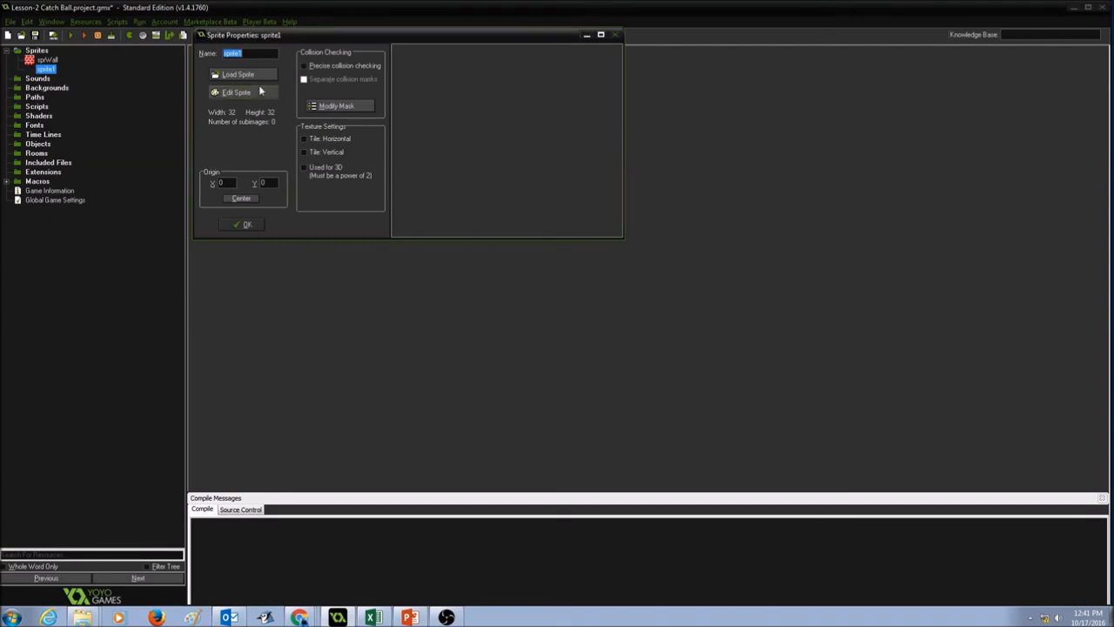
text(spr)
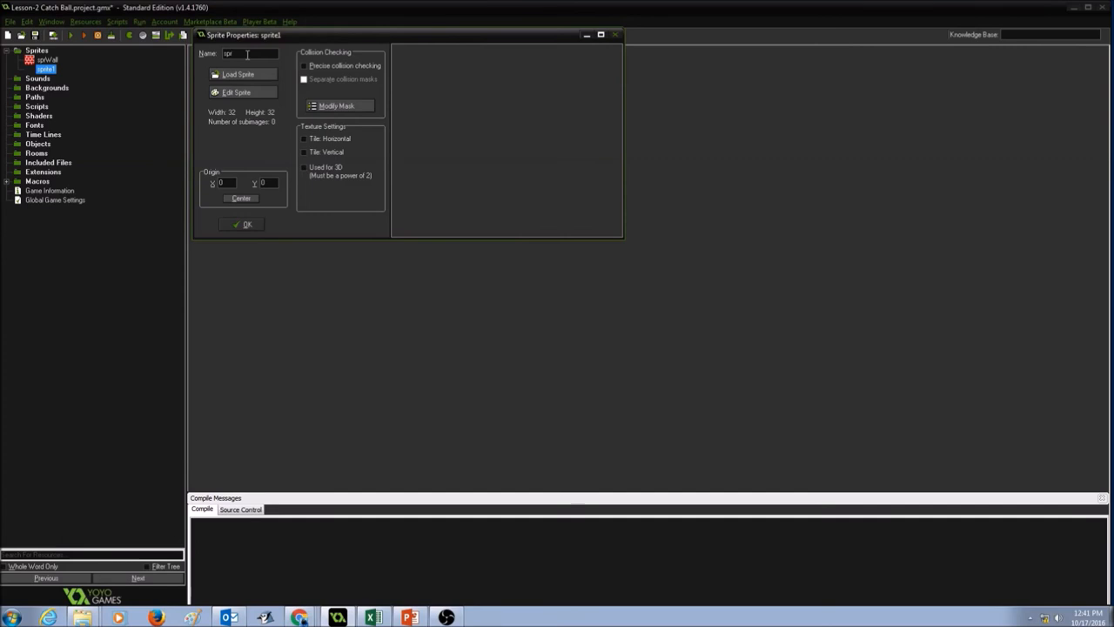
text(i)
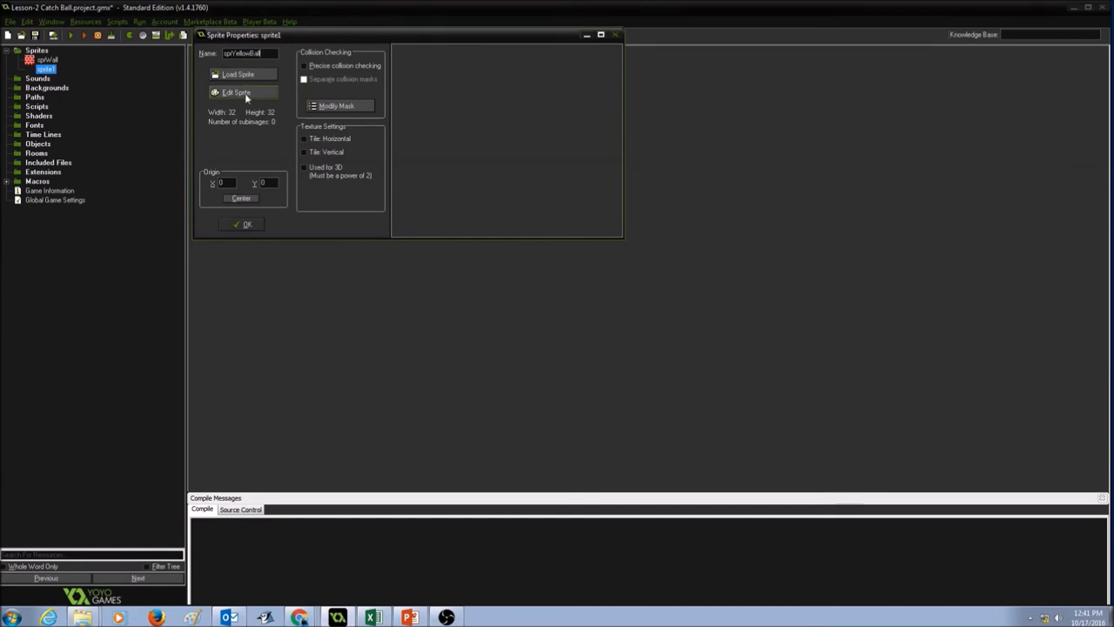
click(237, 92)
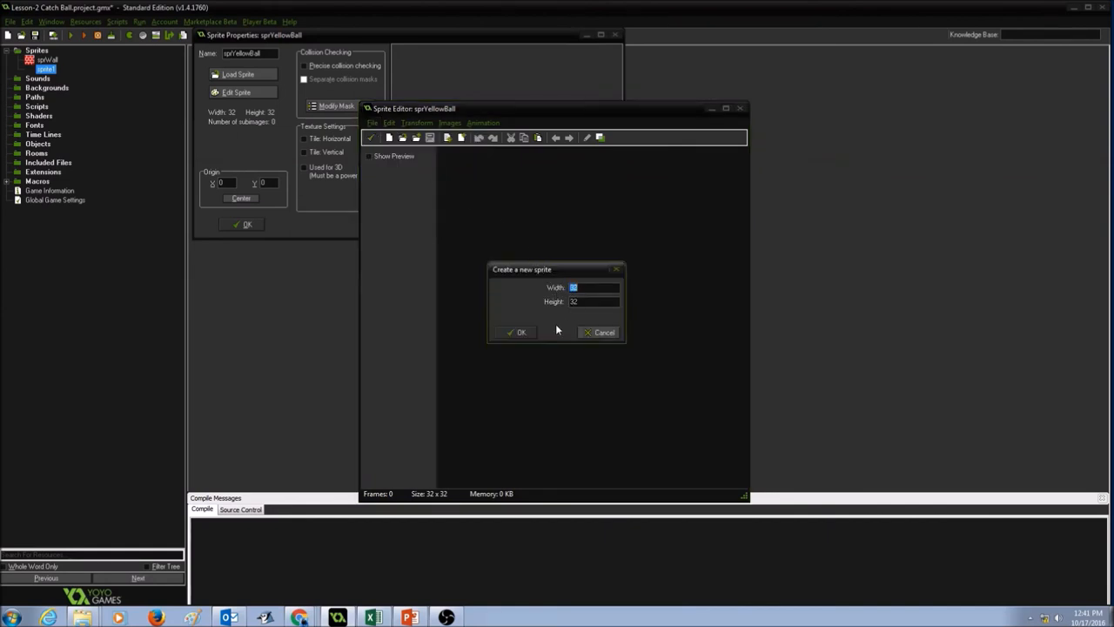
Confirm a blank 32x32 image and open it magnified in the image editor
click(517, 331)
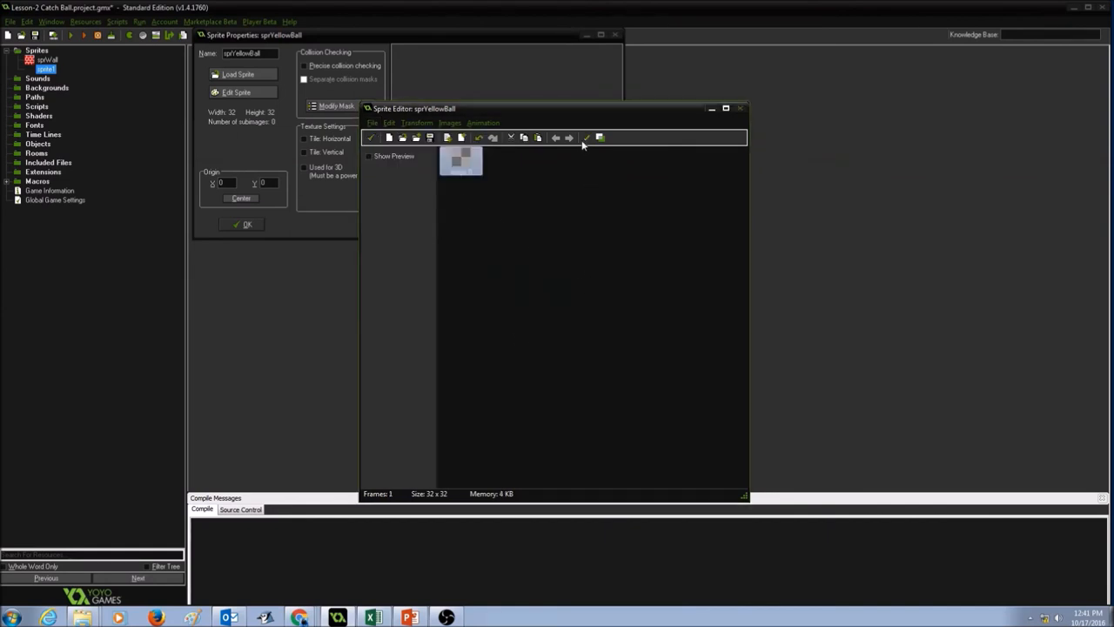
double_click(462, 161)
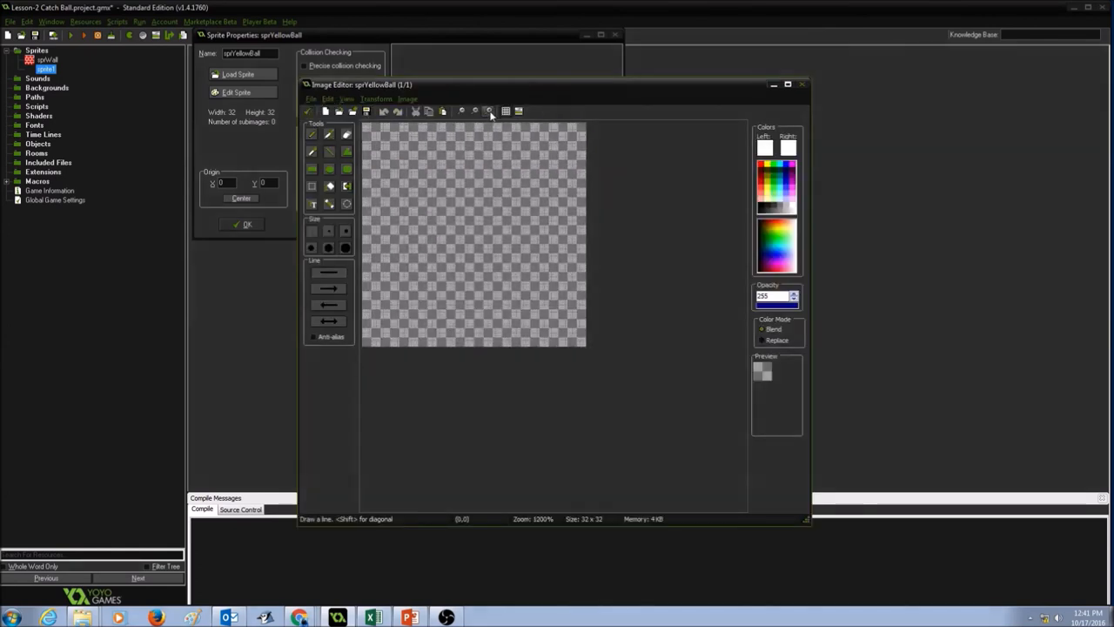
click(462, 111)
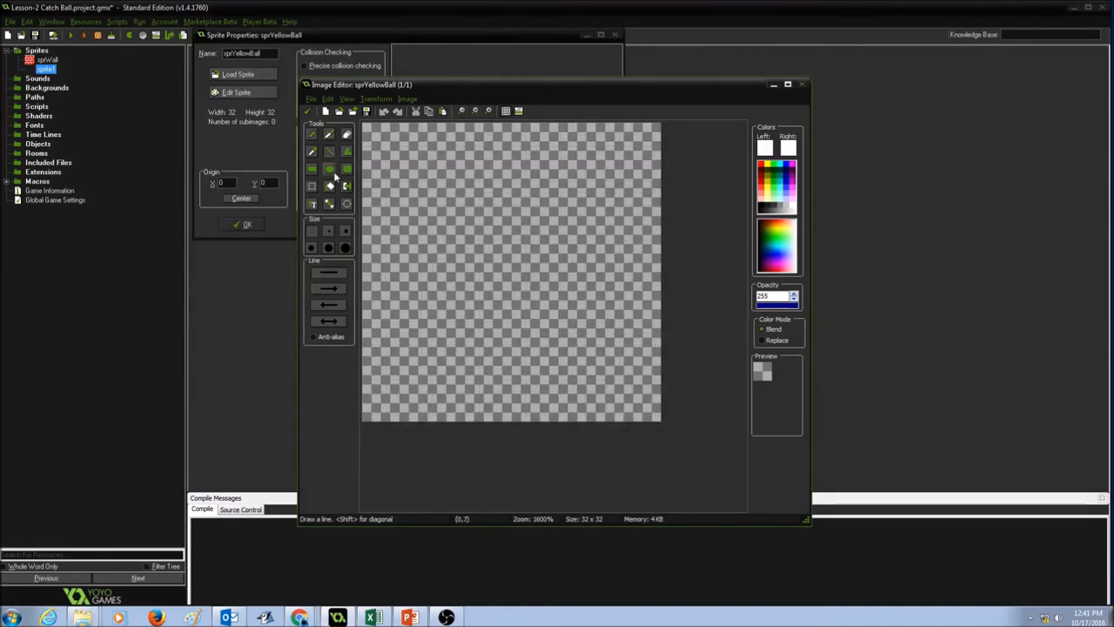
Draw a large filled circle in the canvas centre and pick yellow for filling it
click(329, 169)
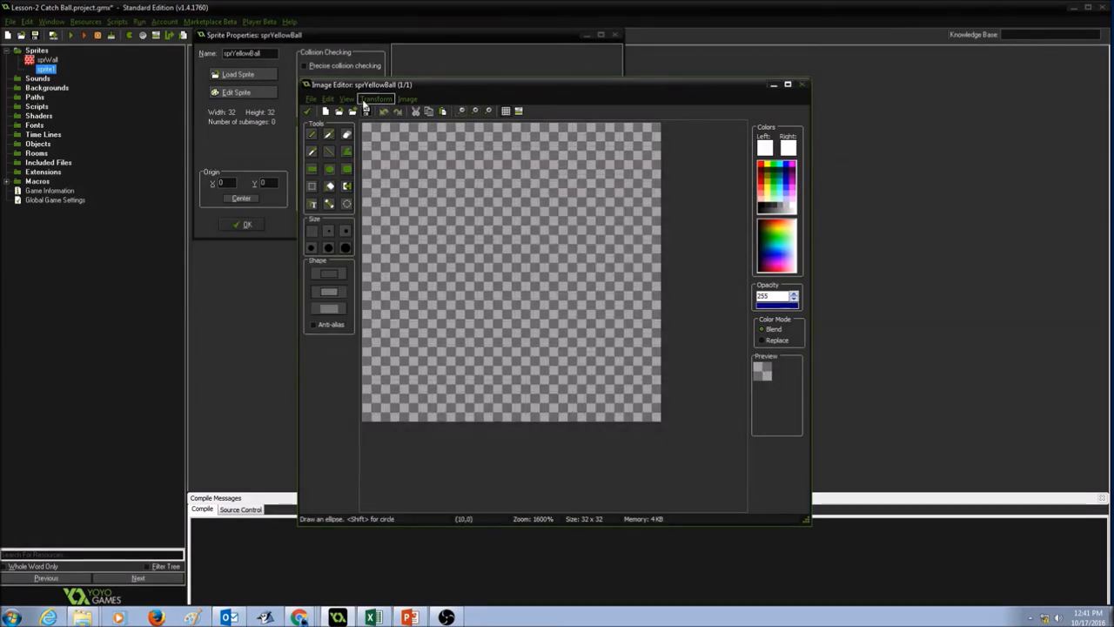
mouse_move(432, 163)
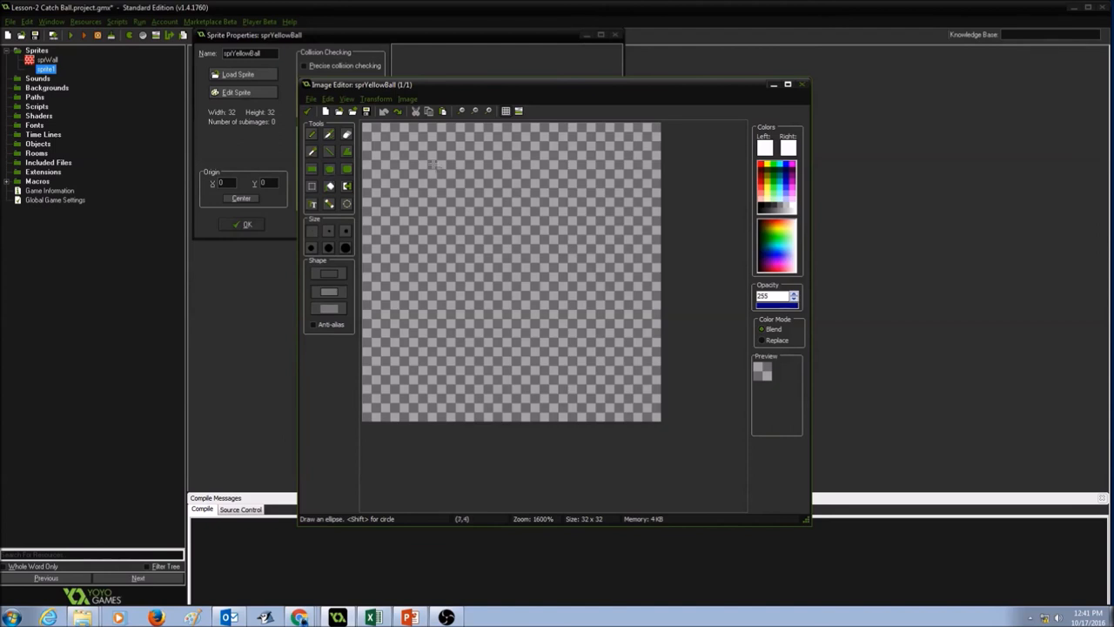
drag(413, 161, 609, 366)
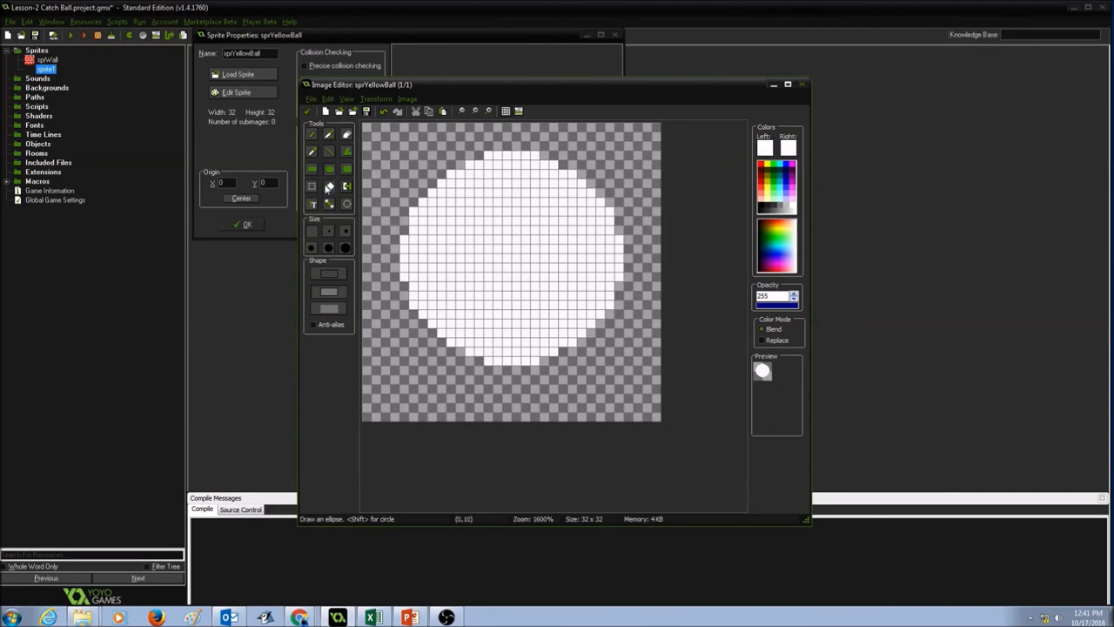
click(329, 187)
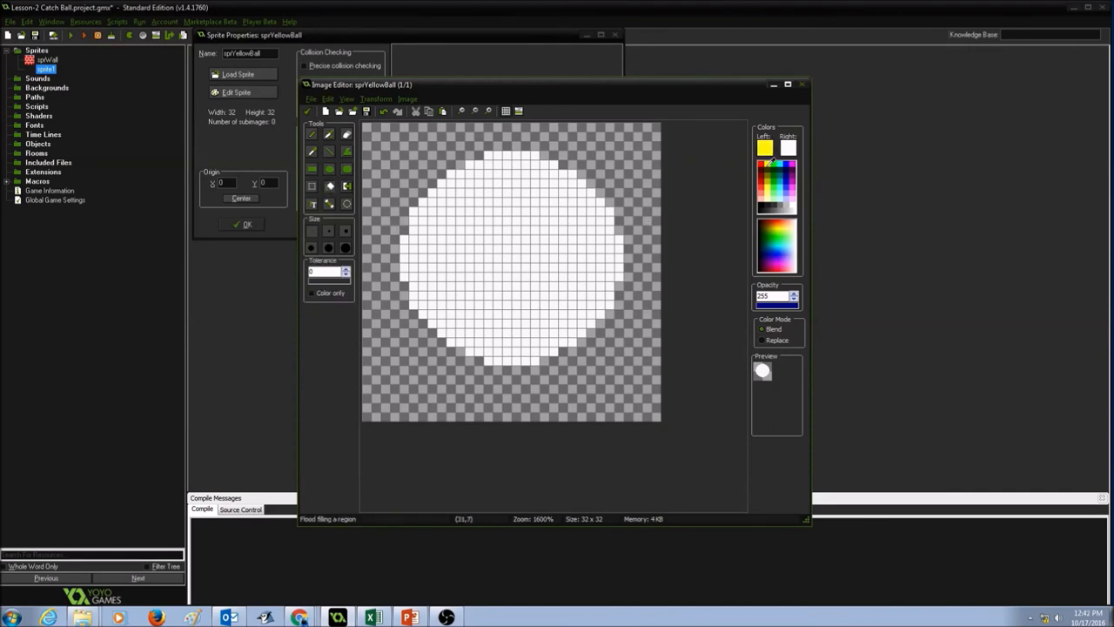